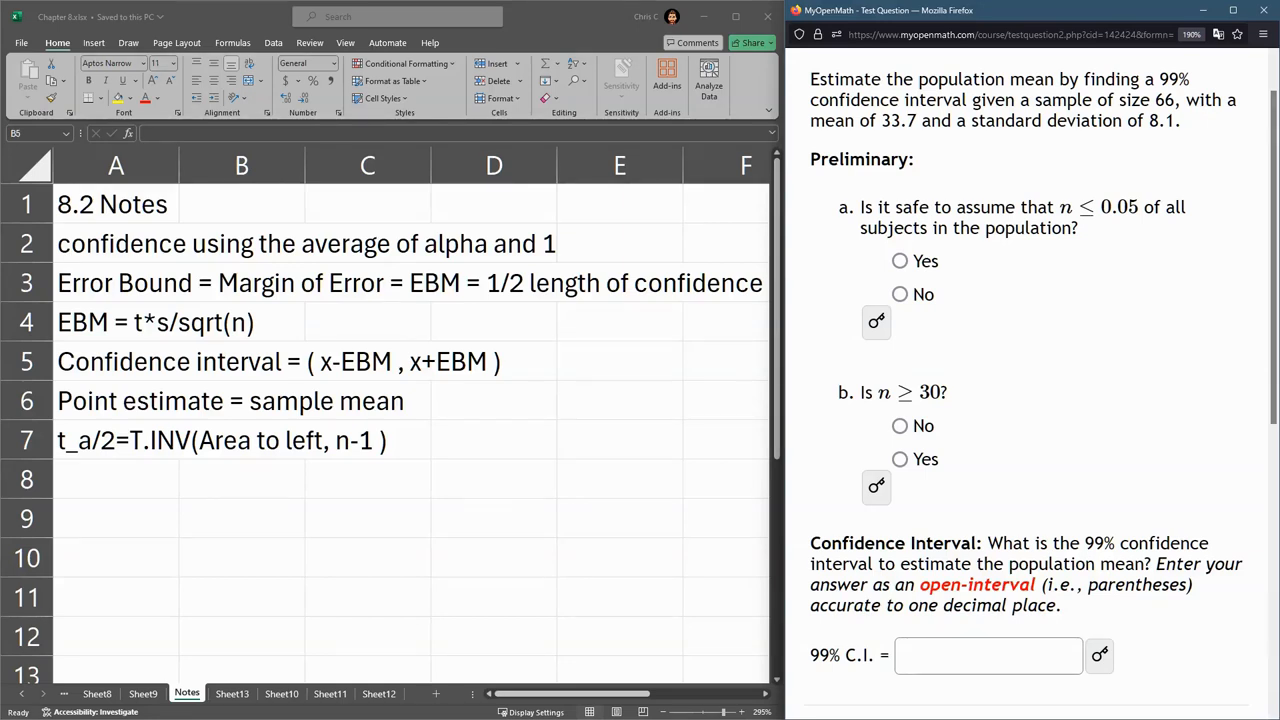
Copy the formula notes and add a new blank Sheet14 to the workbook.
left_click_drag(880, 120, 1000, 120)
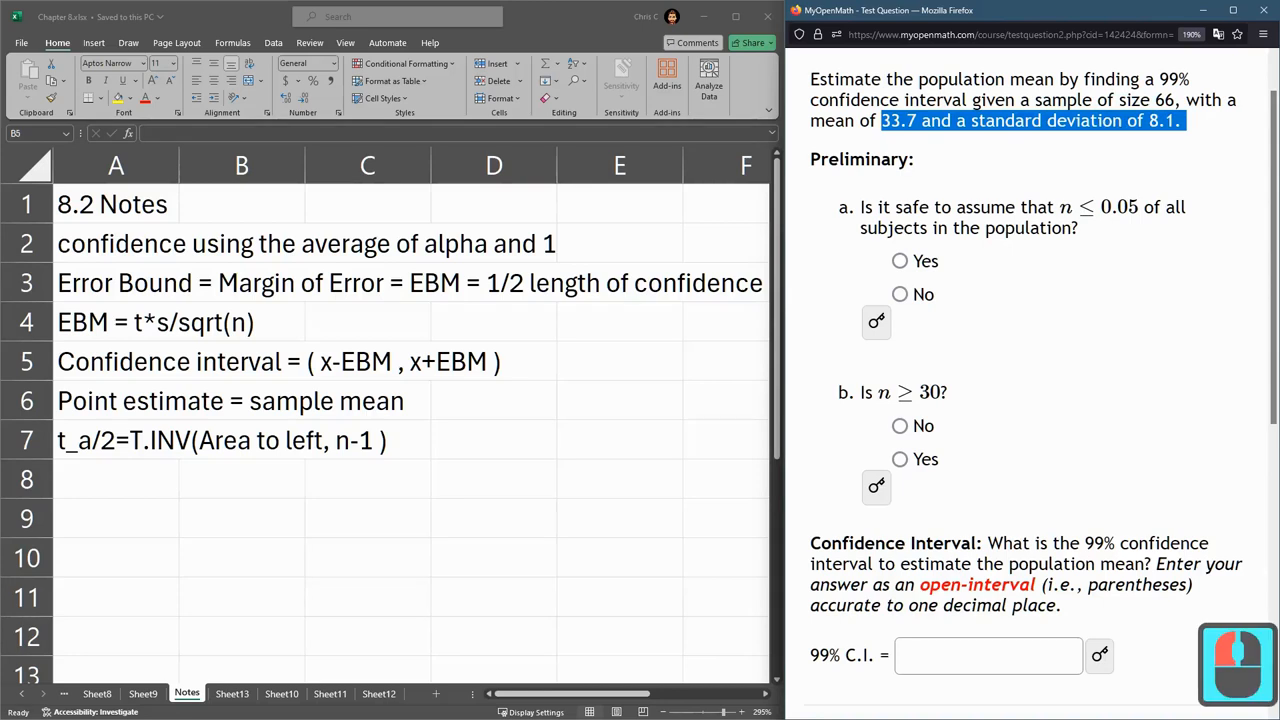
left_click(240, 360)
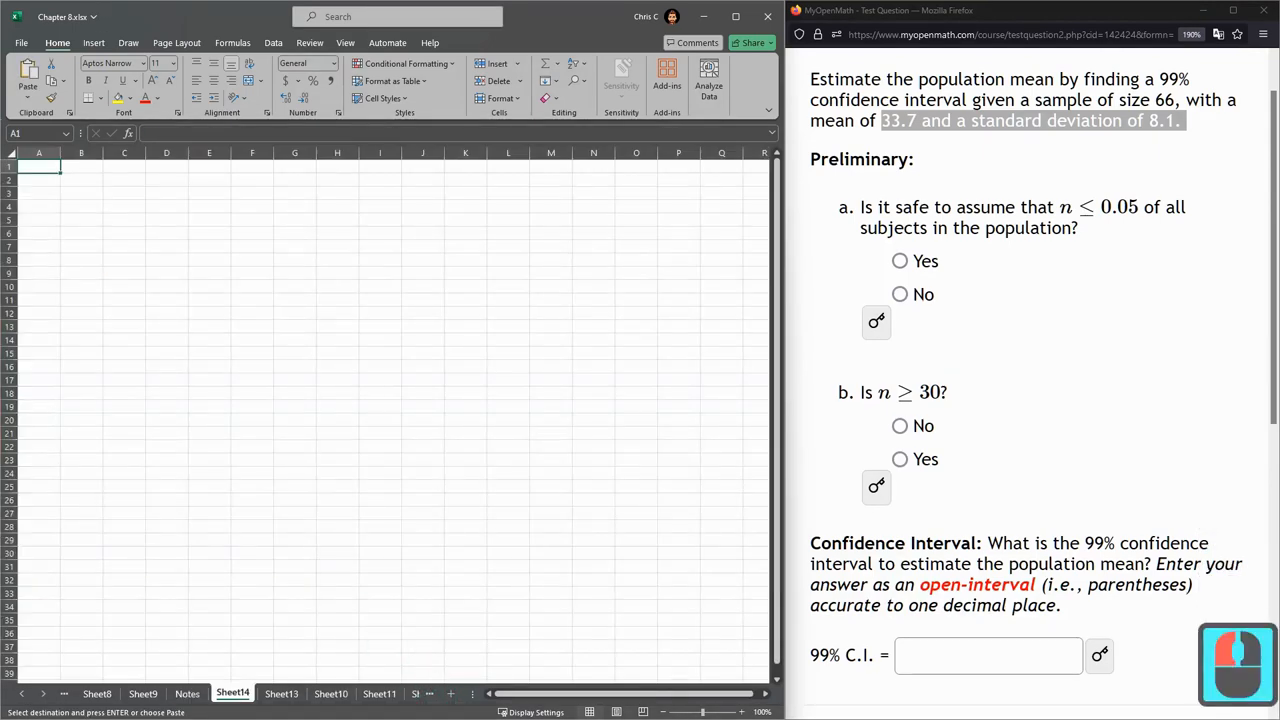
Paste the four formula notes onto Sheet14.
key("ctrl+v")
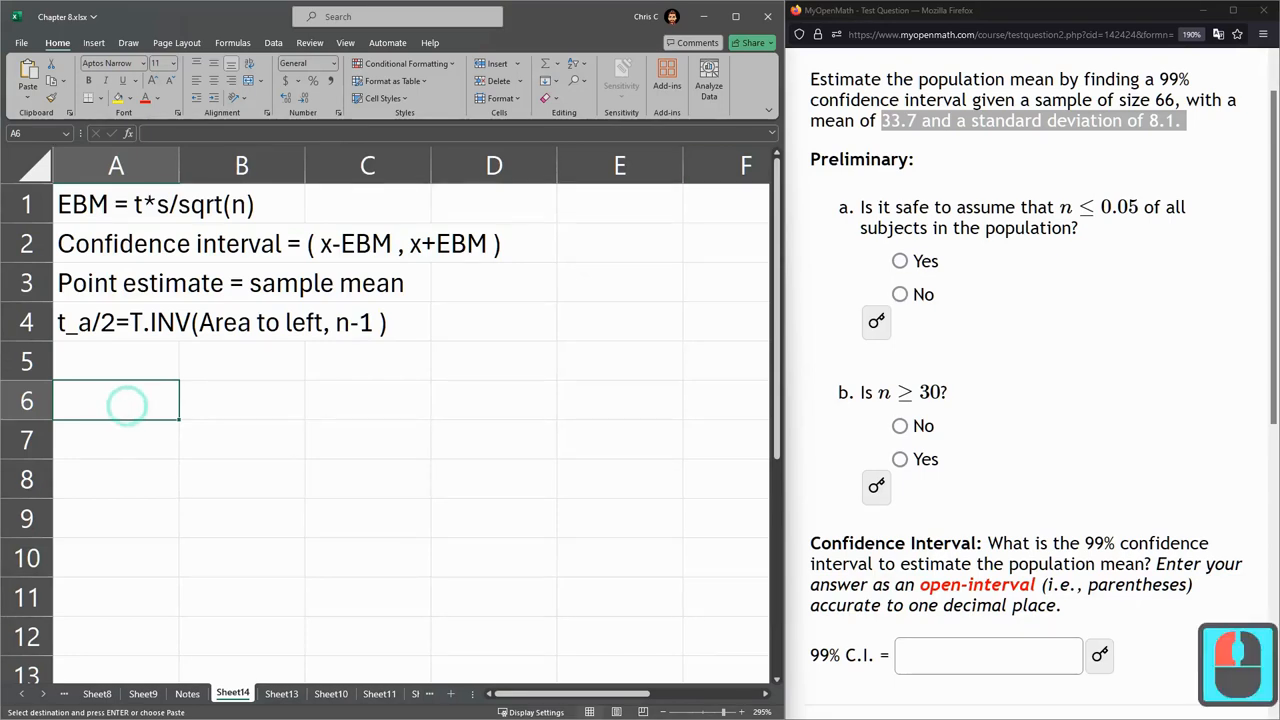
List the inputs x = 33.7, s = 8.1 and n = 66 with labels below the notes.
type("x=")
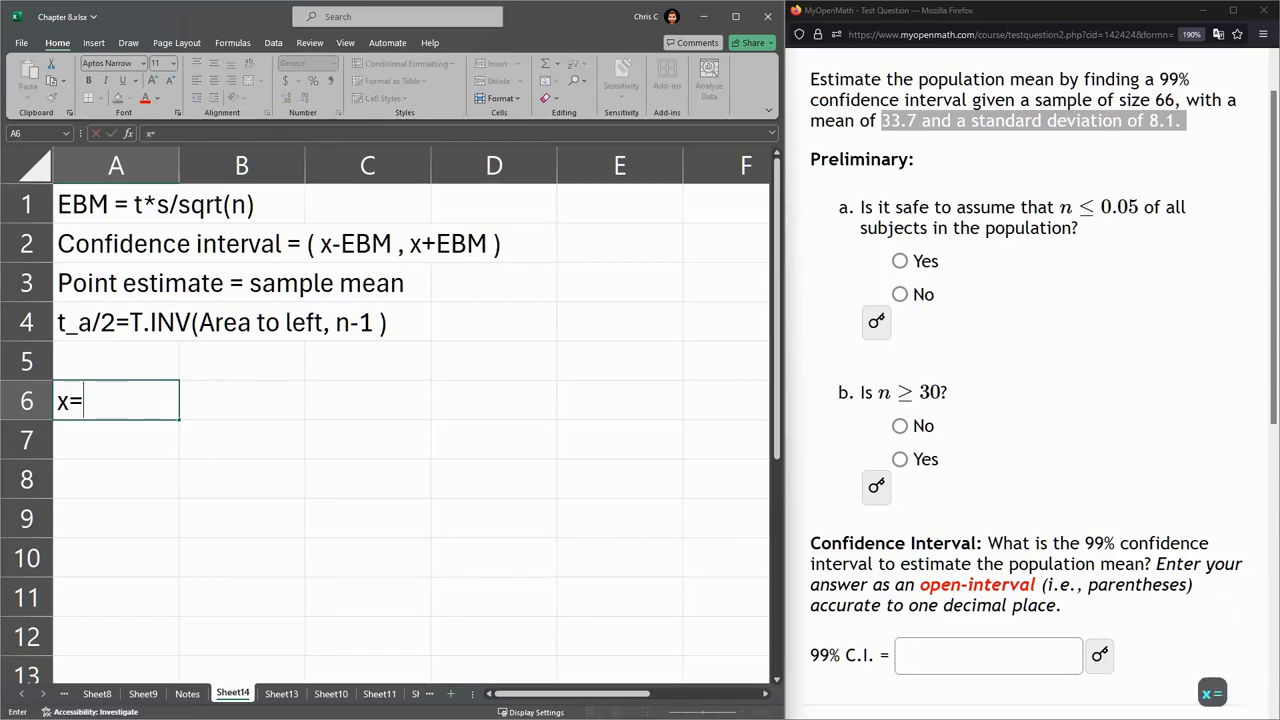
type("33.7")
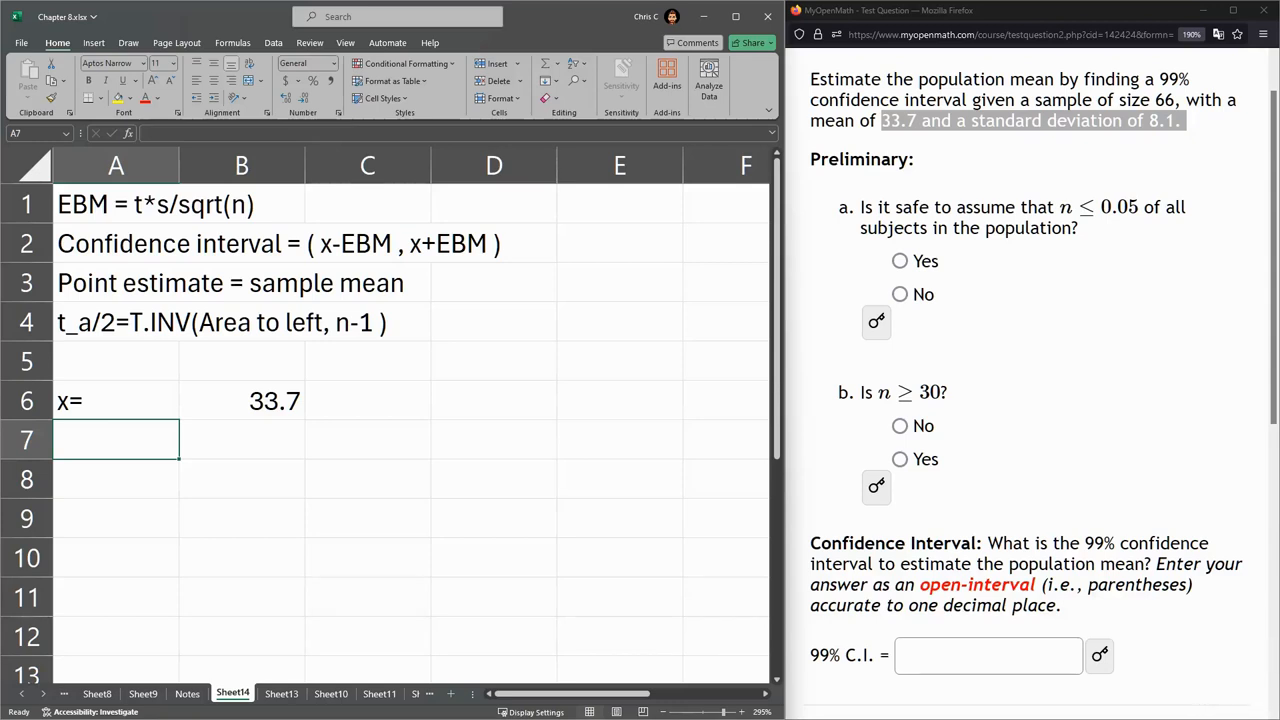
type("s=")
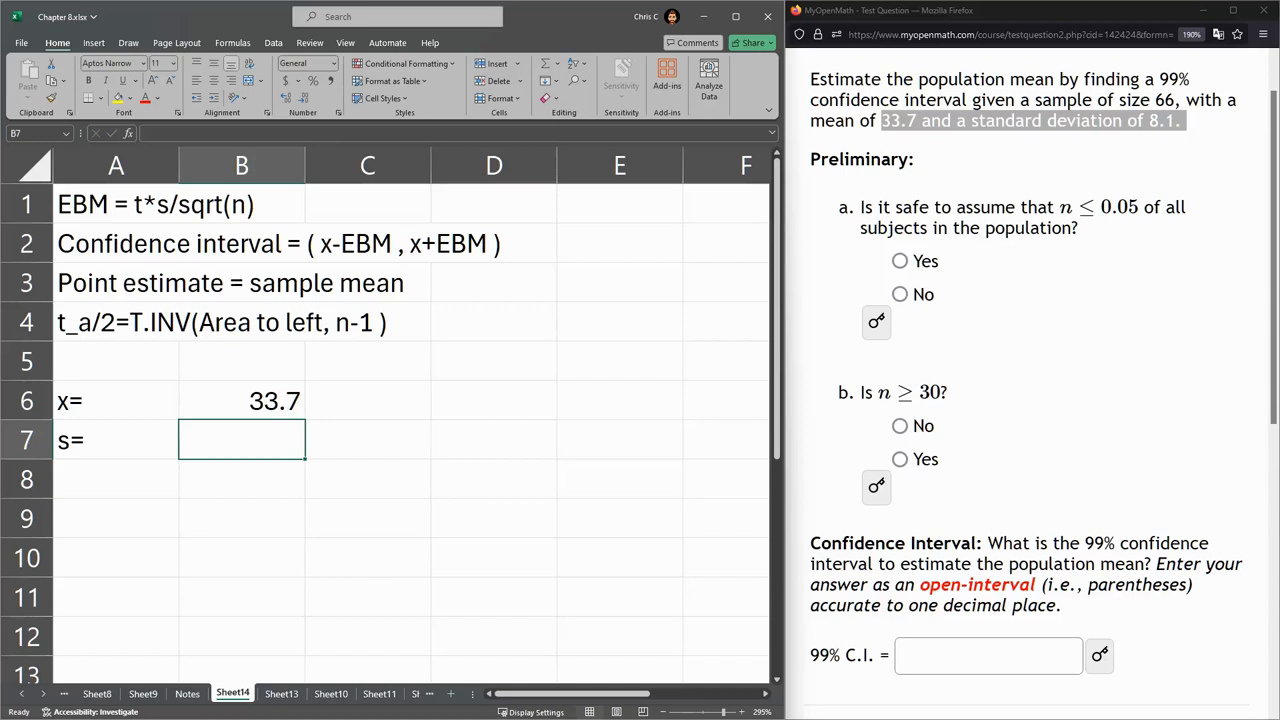
type("8.1")
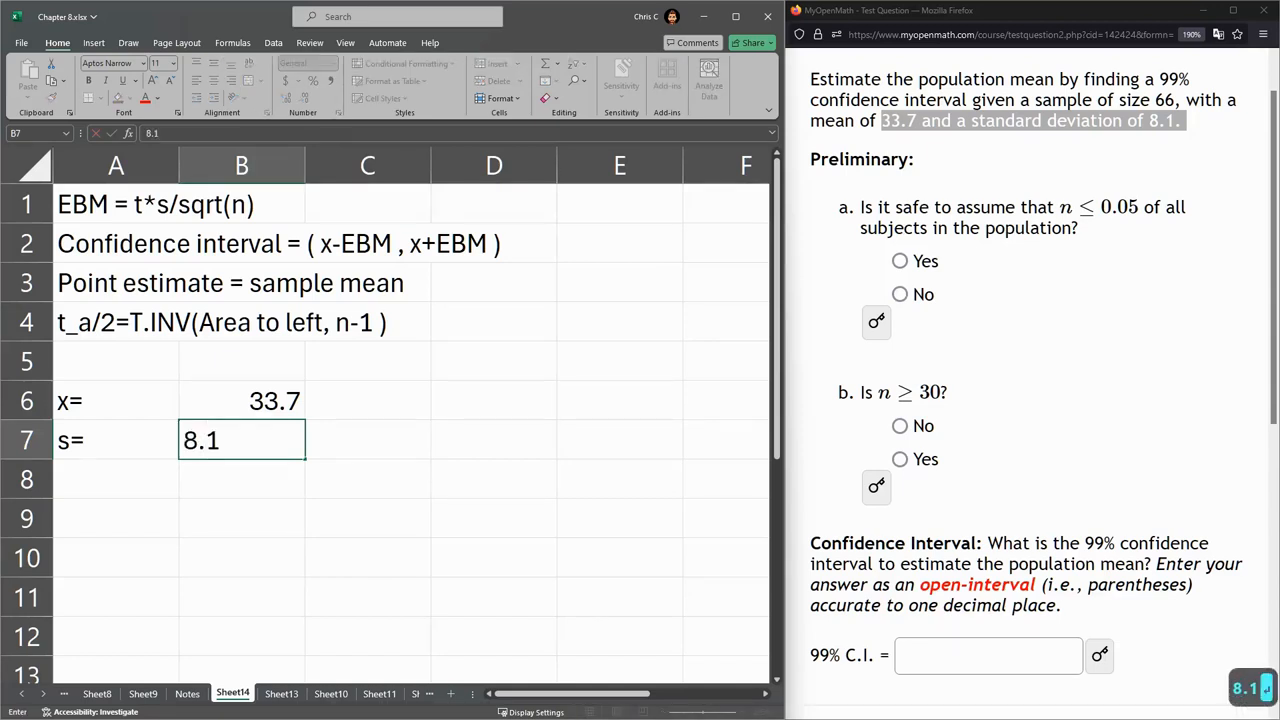
type("n=")
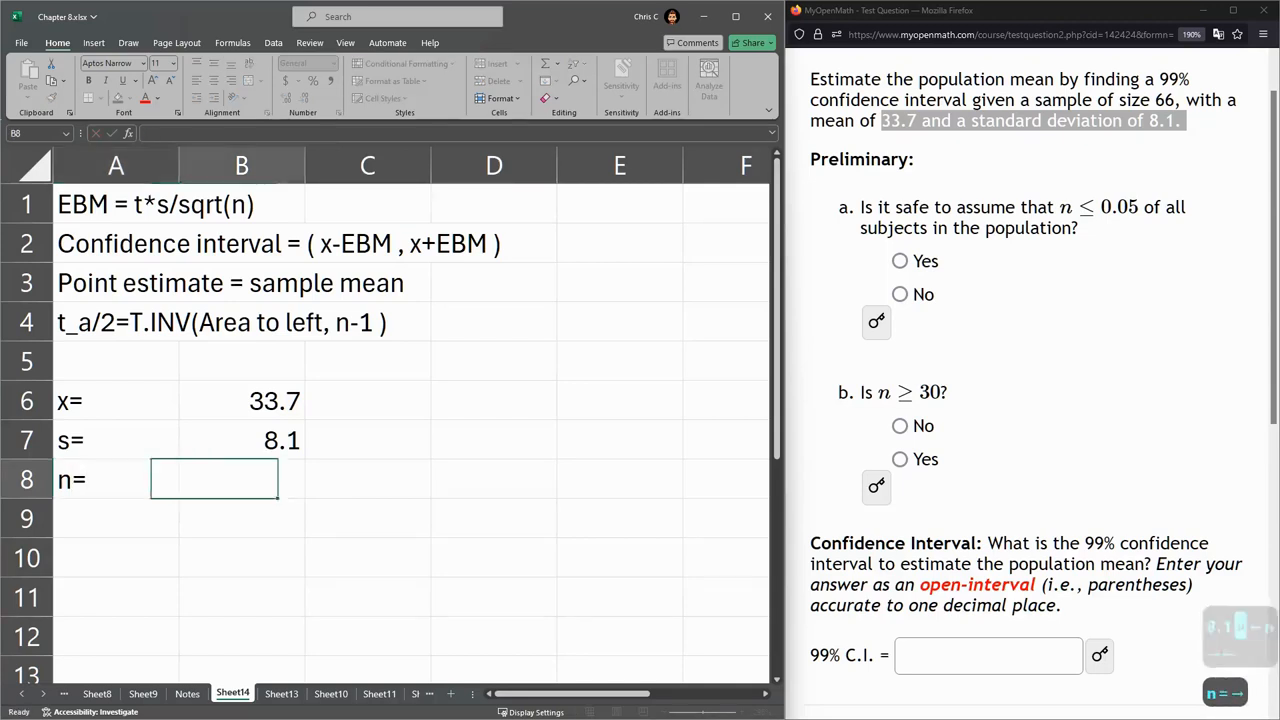
type("66")
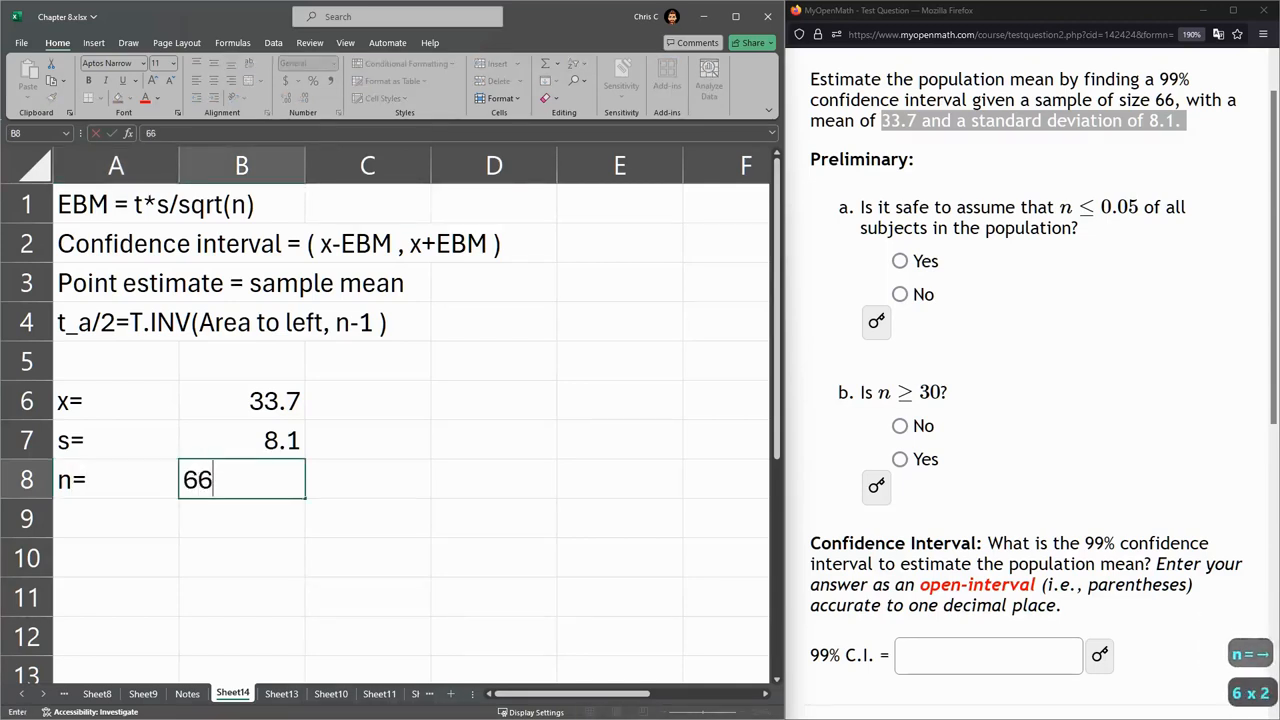
key("Enter")
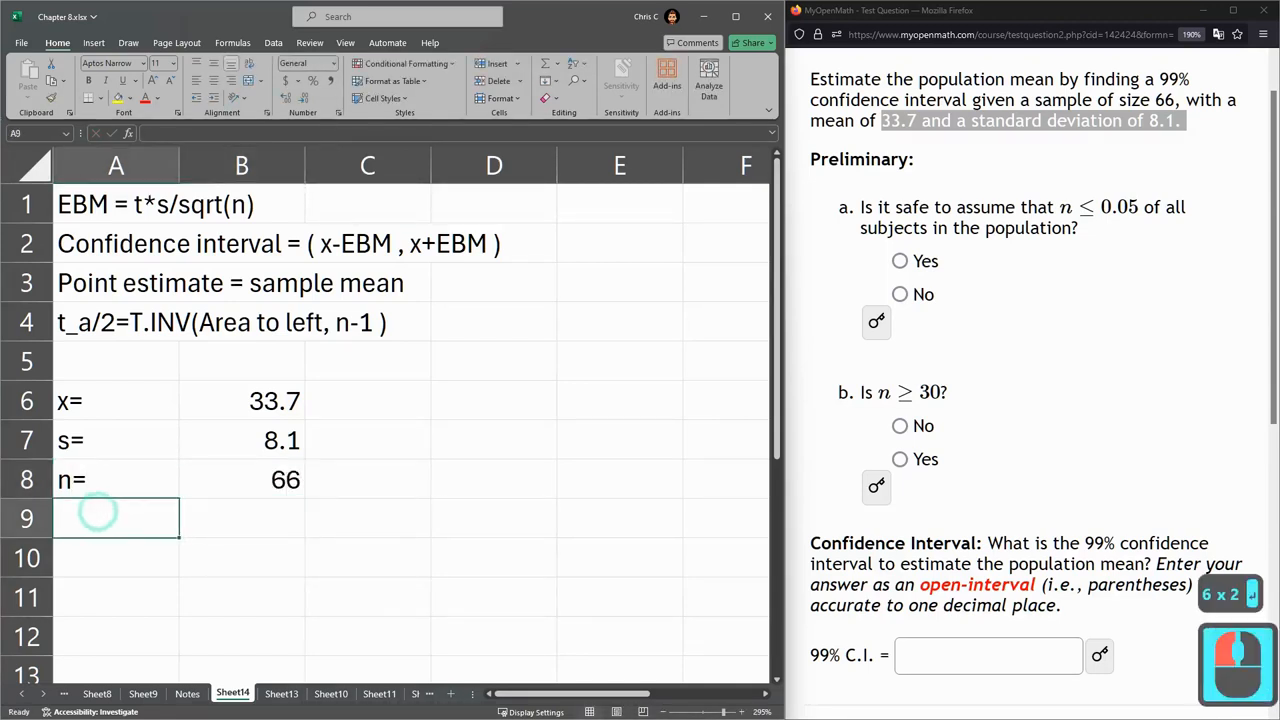
Record the confidence level 0.99 with a confidence label in row 9.
type("confidence")
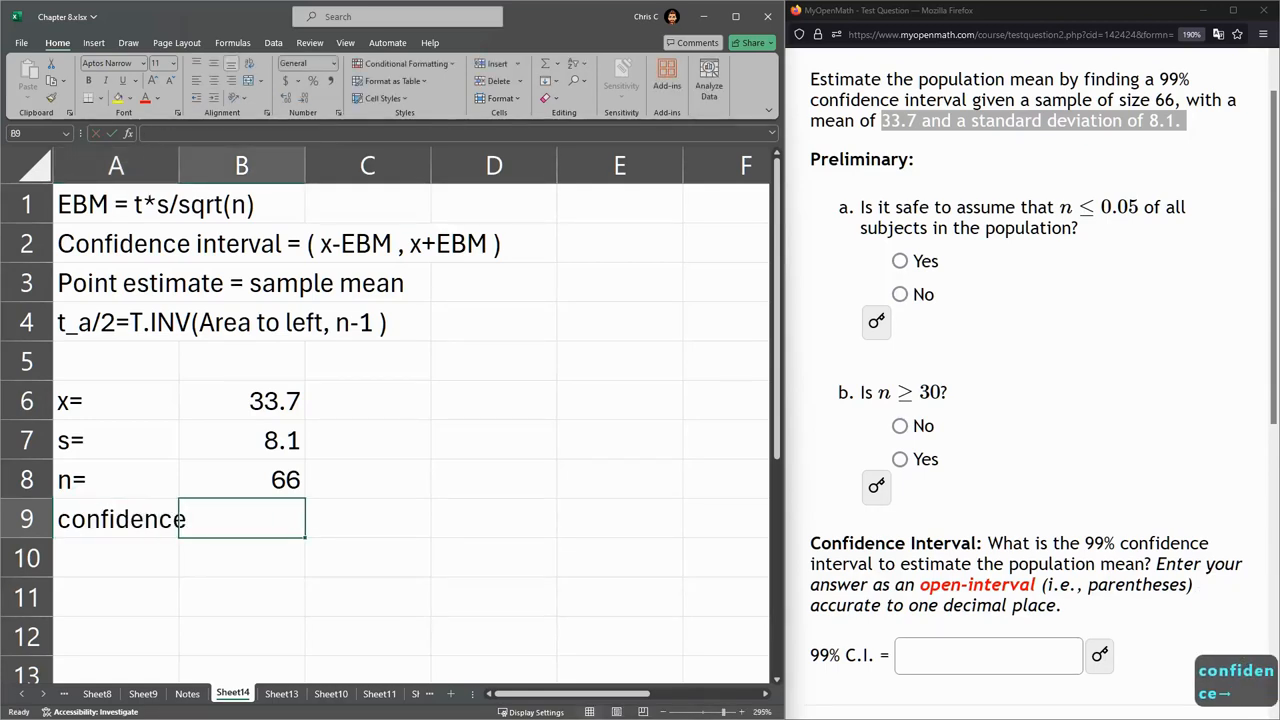
double_click(1176, 80)
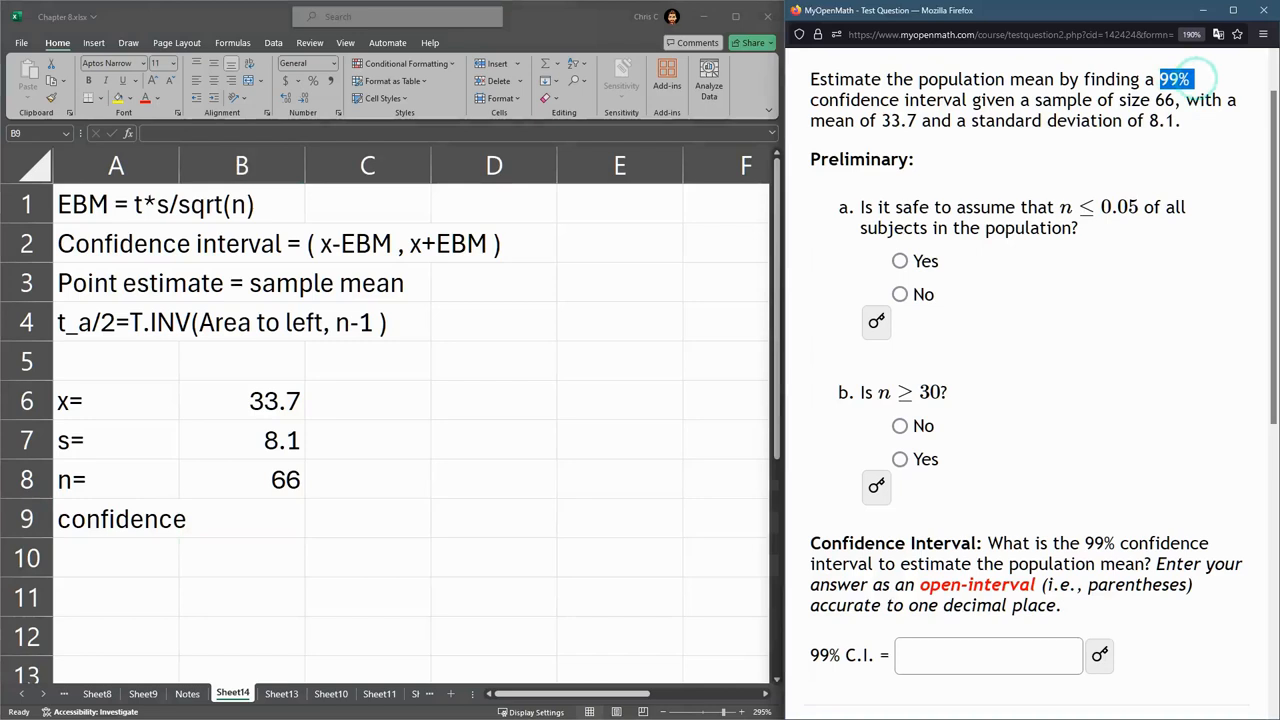
left_click(240, 518)
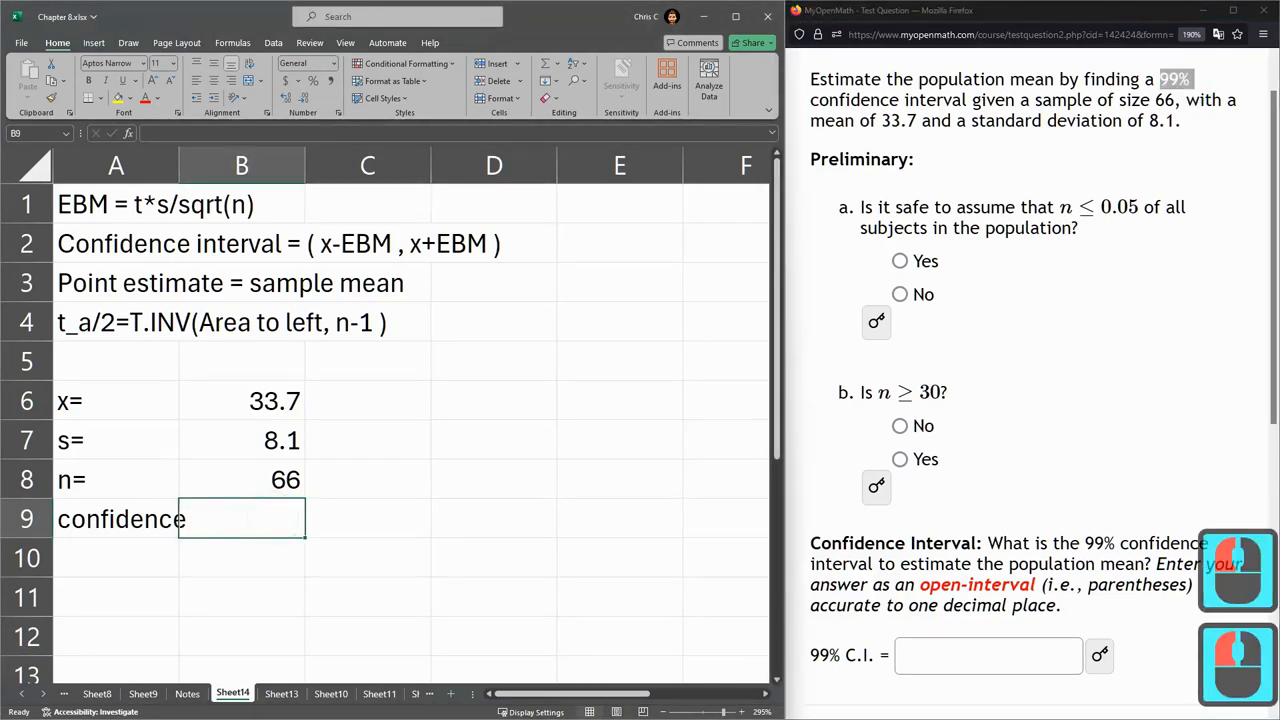
type("0.99")
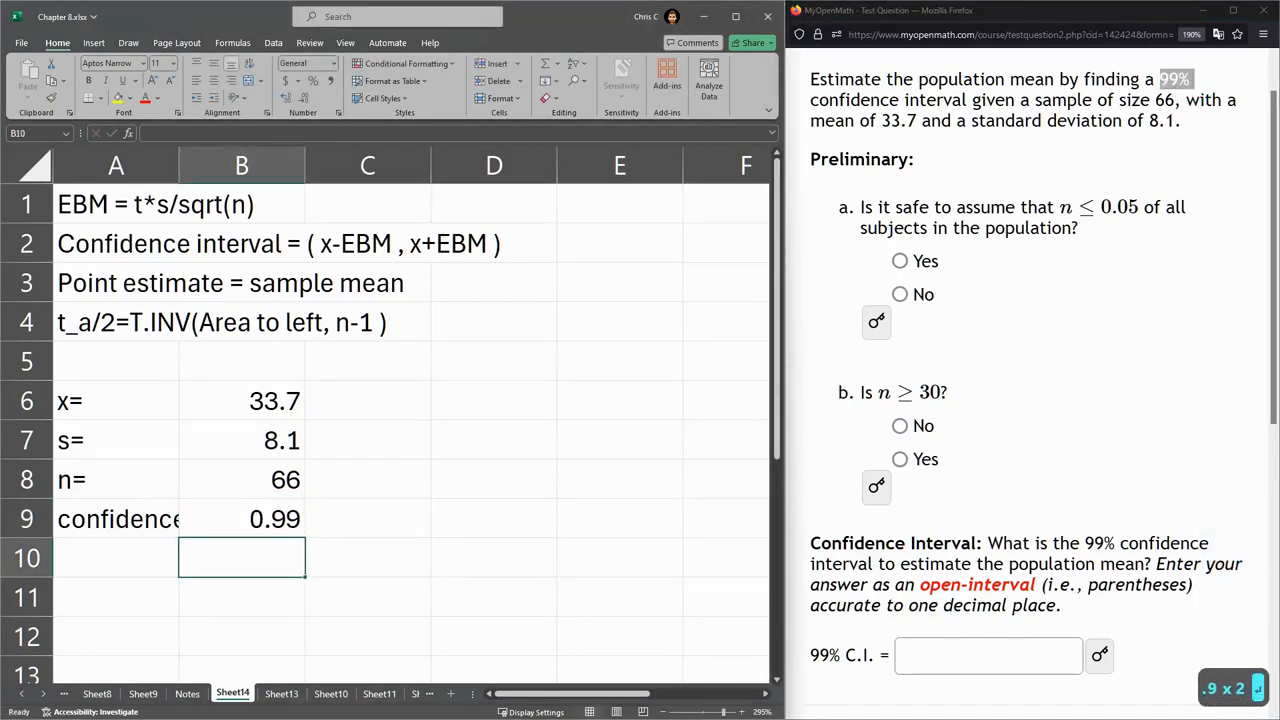
Compute the area to the left as AVERAGE(1, 0.99) = 0.995 beside the confidence level.
left_click(240, 520)
type("=a")
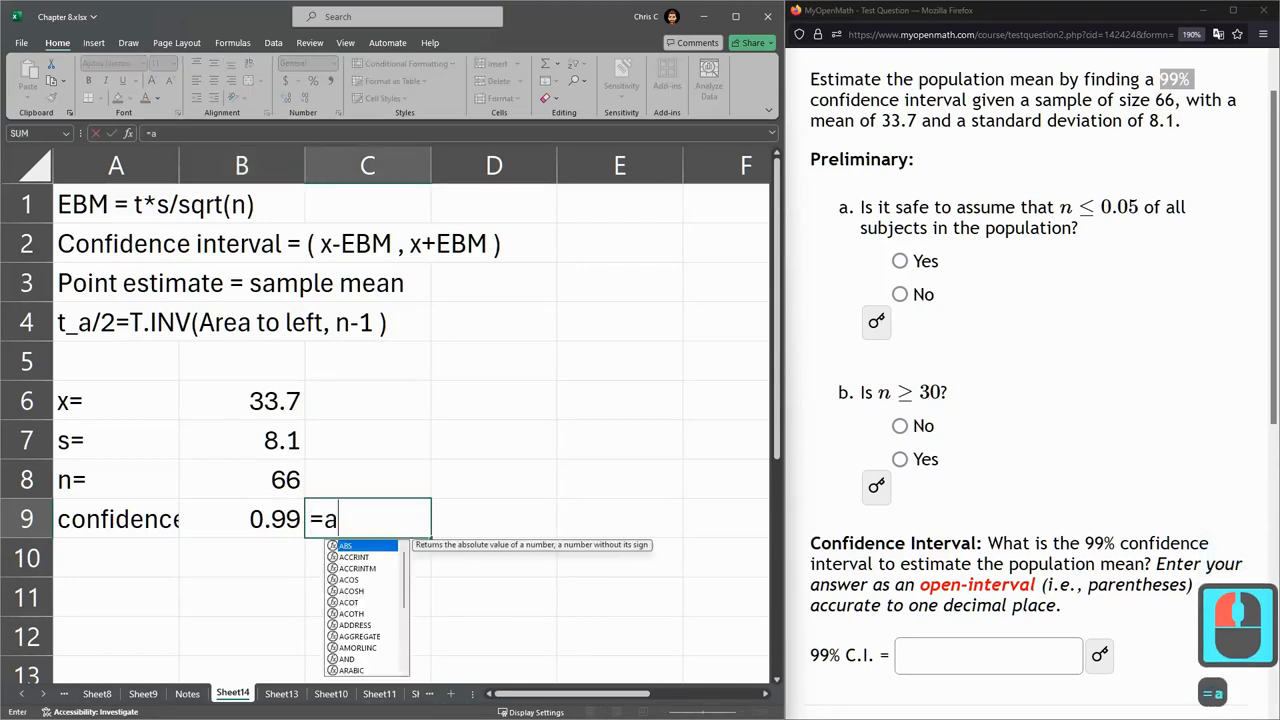
type("v")
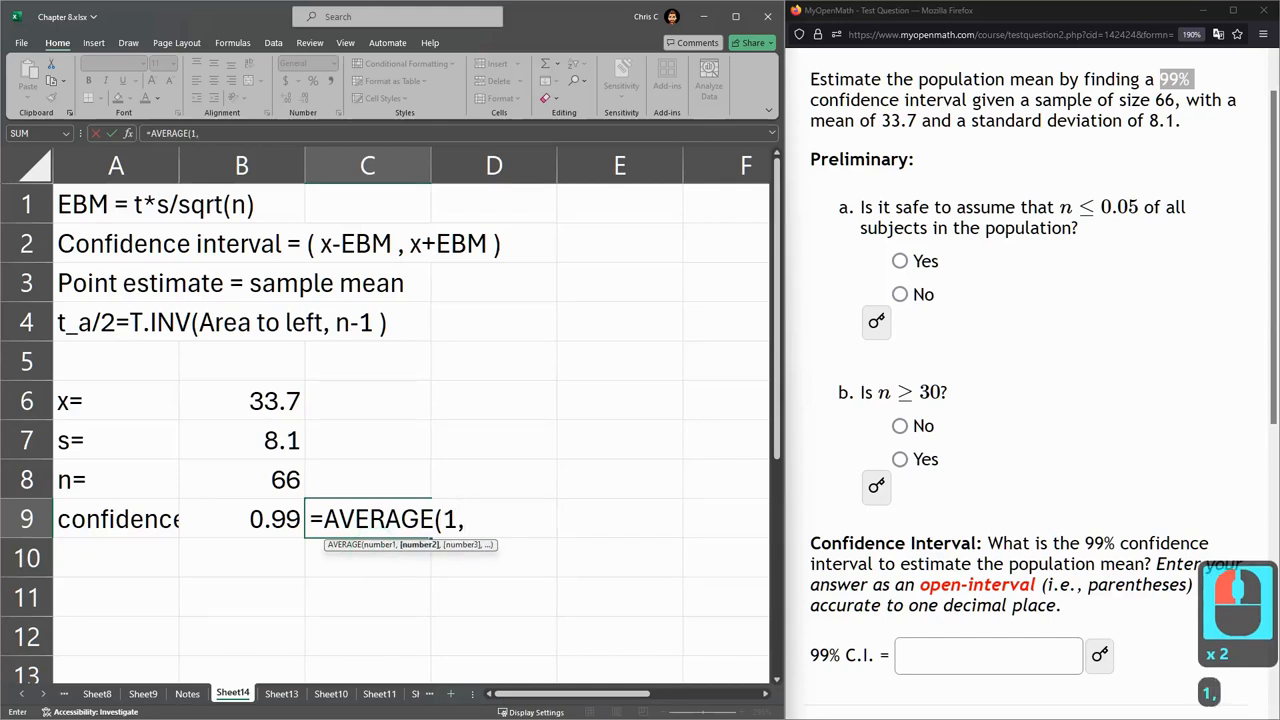
left_click(240, 518)
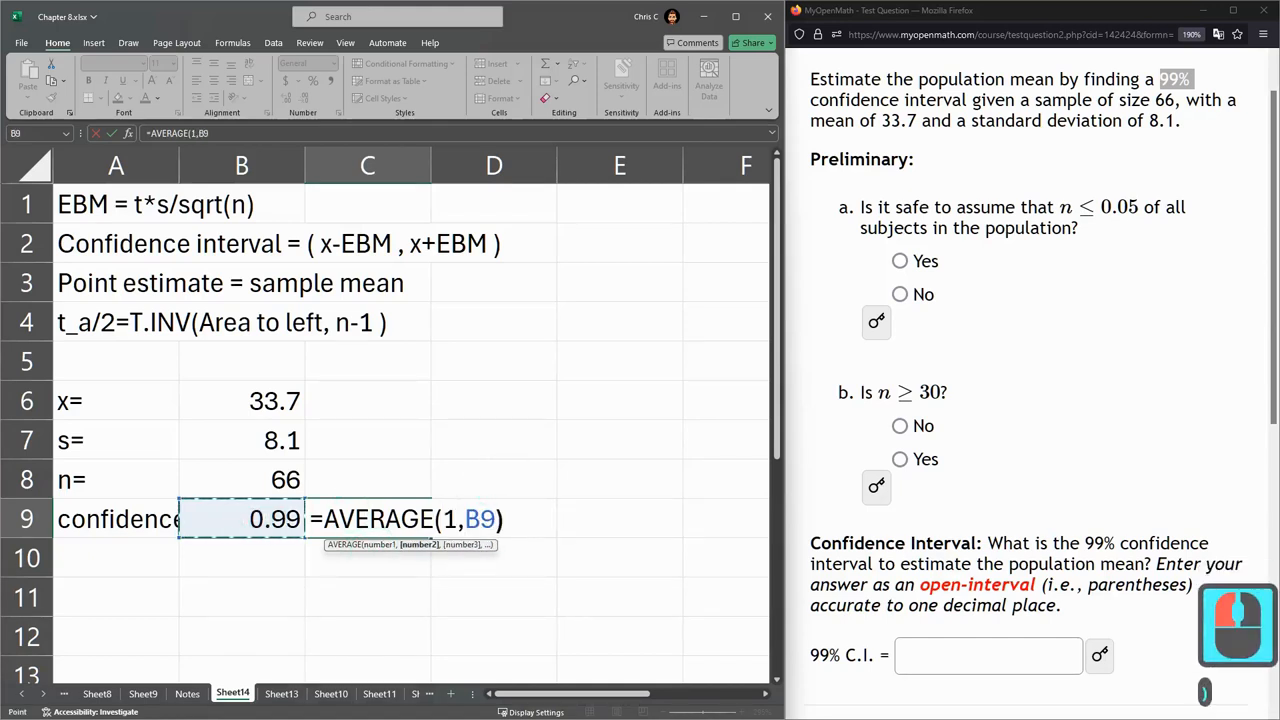
key("Enter")
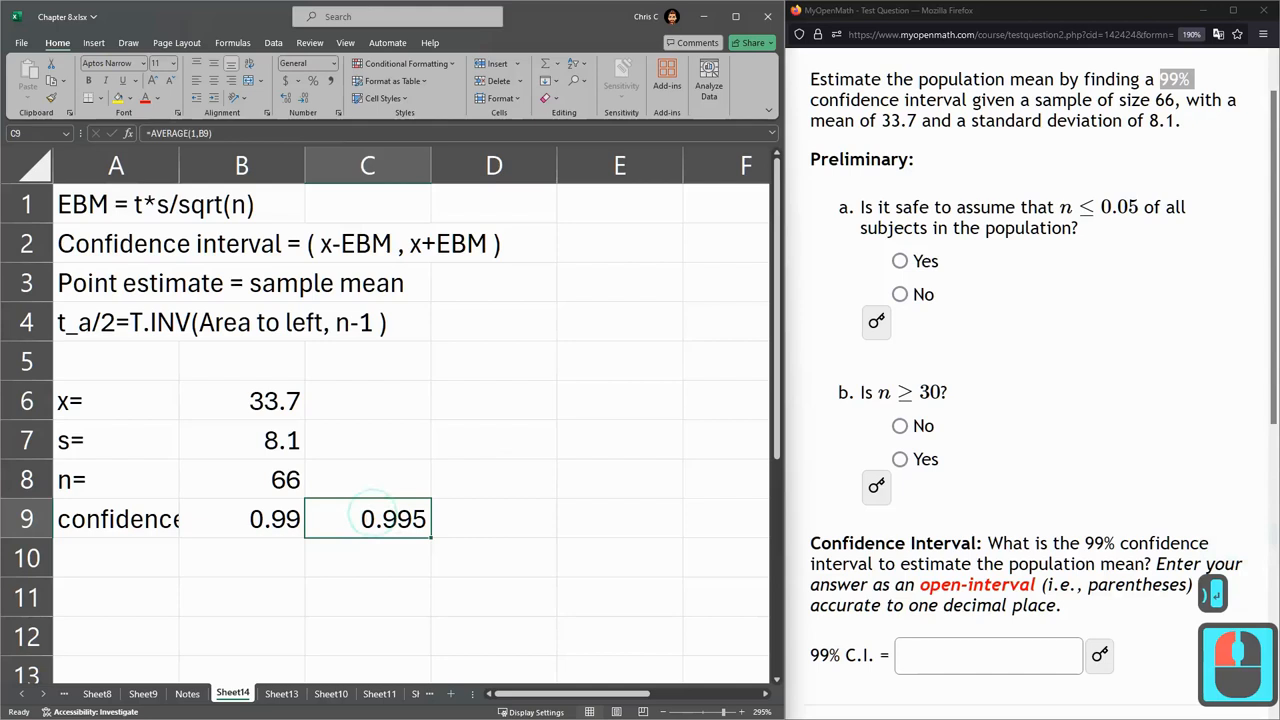
left_click(116, 558)
type("t")
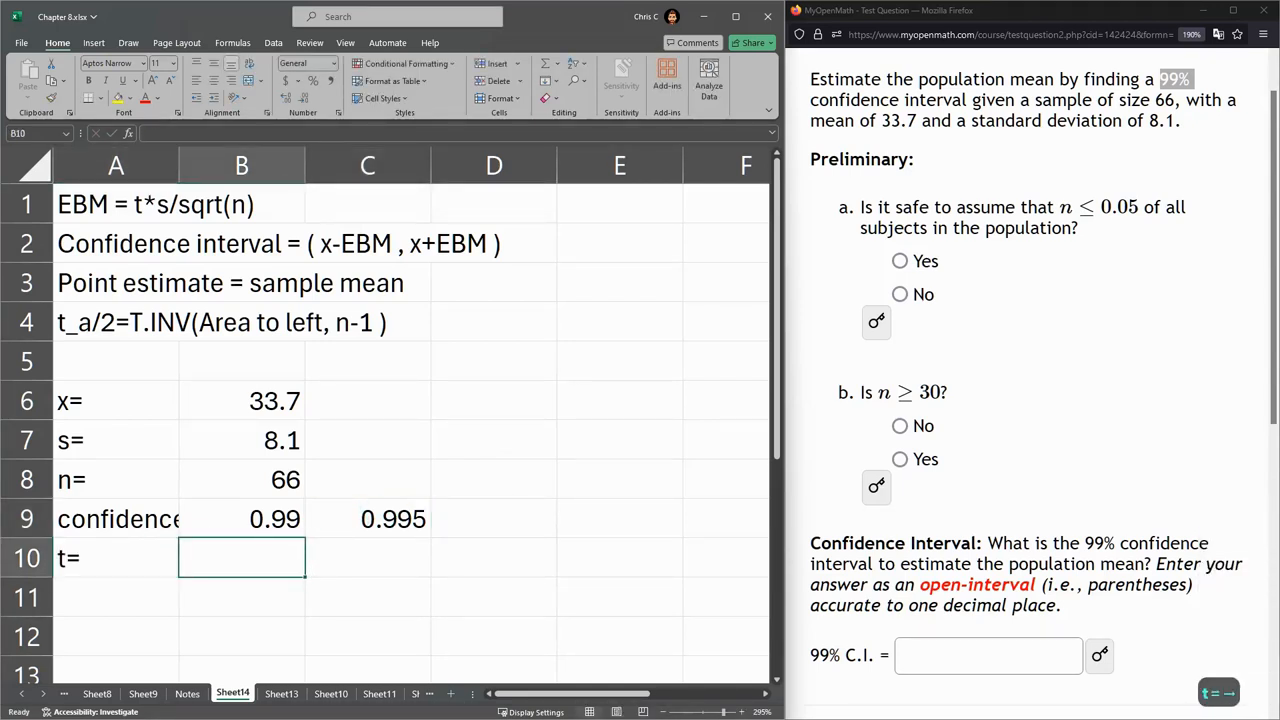
Compute t = T.INV(0.995, n−1) giving 2.653604 beside the t= label.
type("=t")
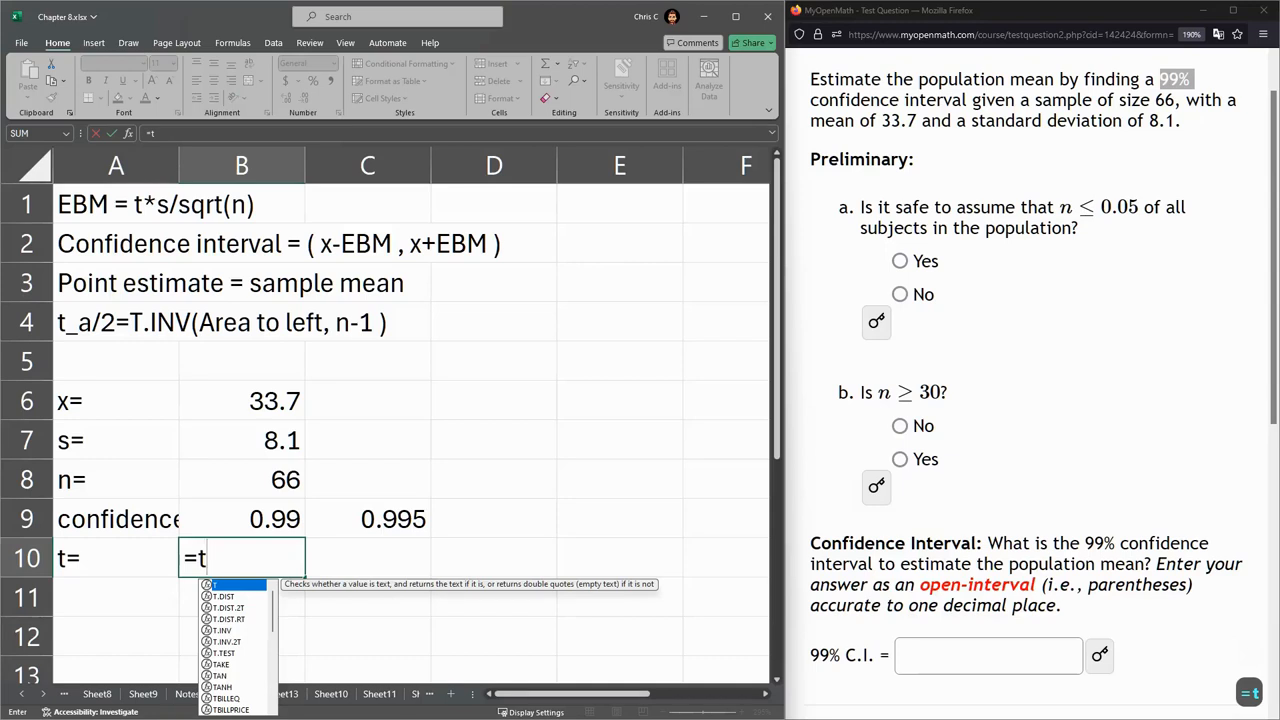
type("in")
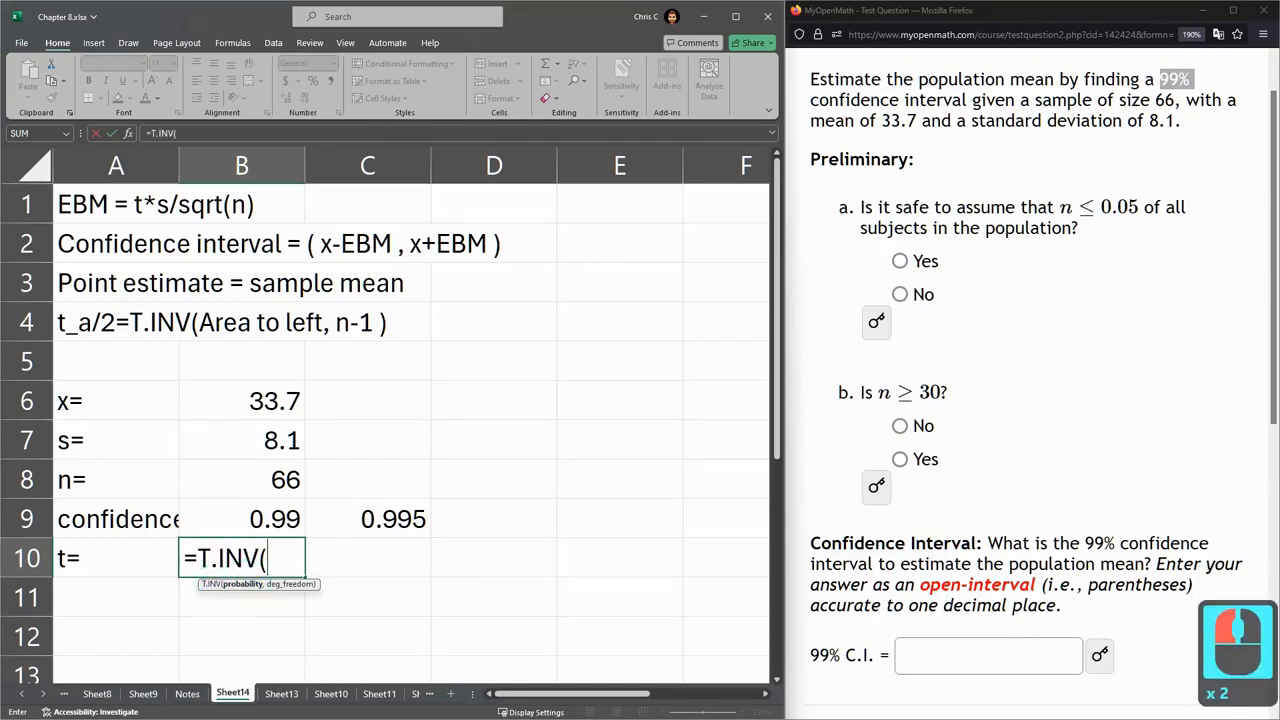
left_click(368, 520)
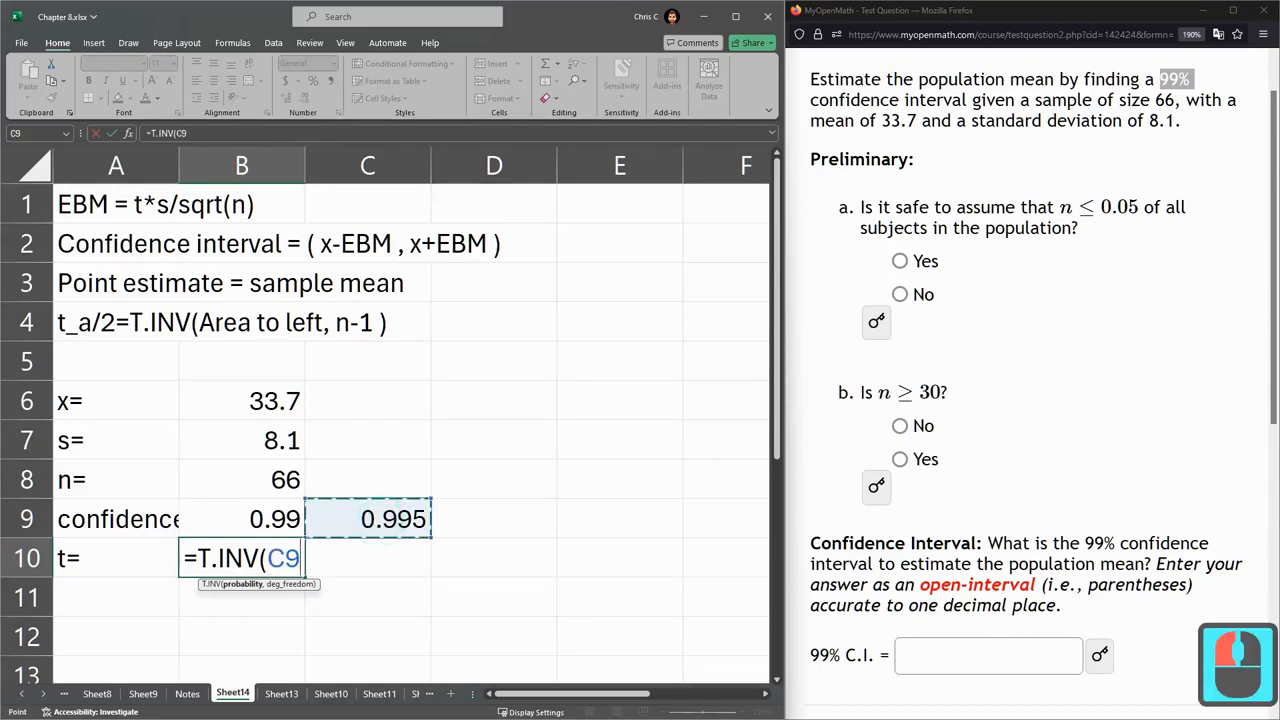
type(",")
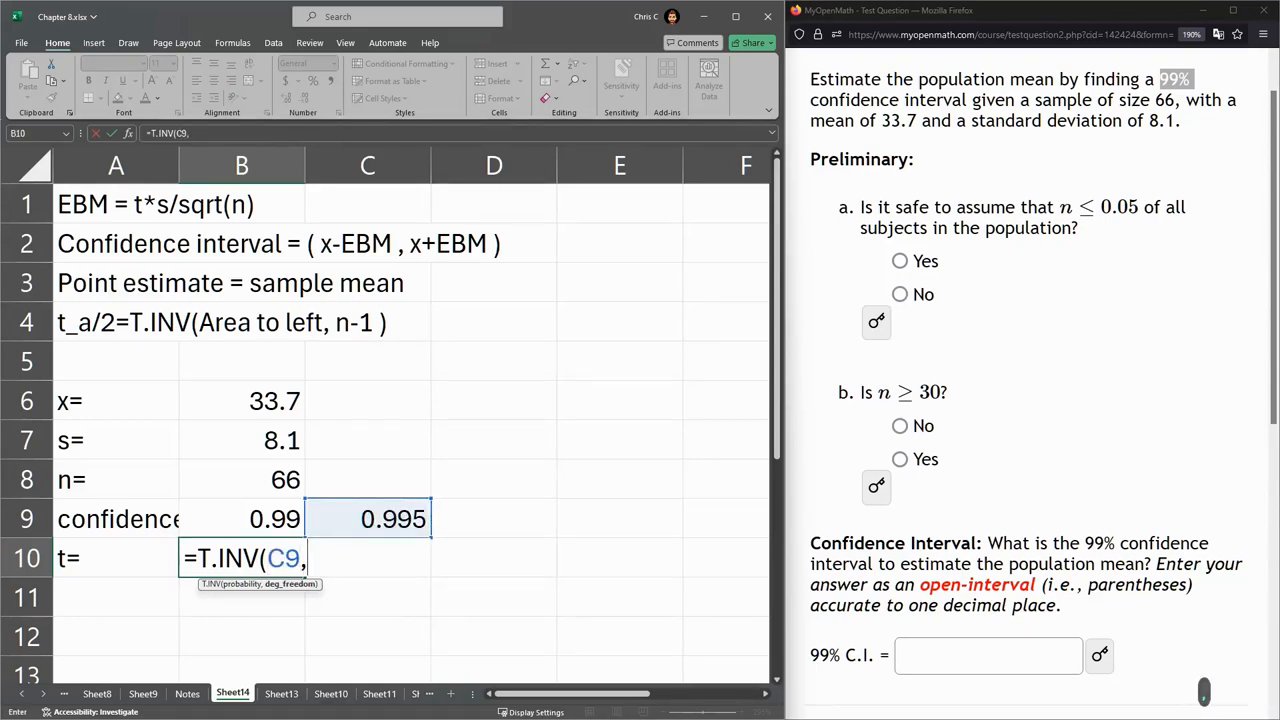
left_click(240, 480)
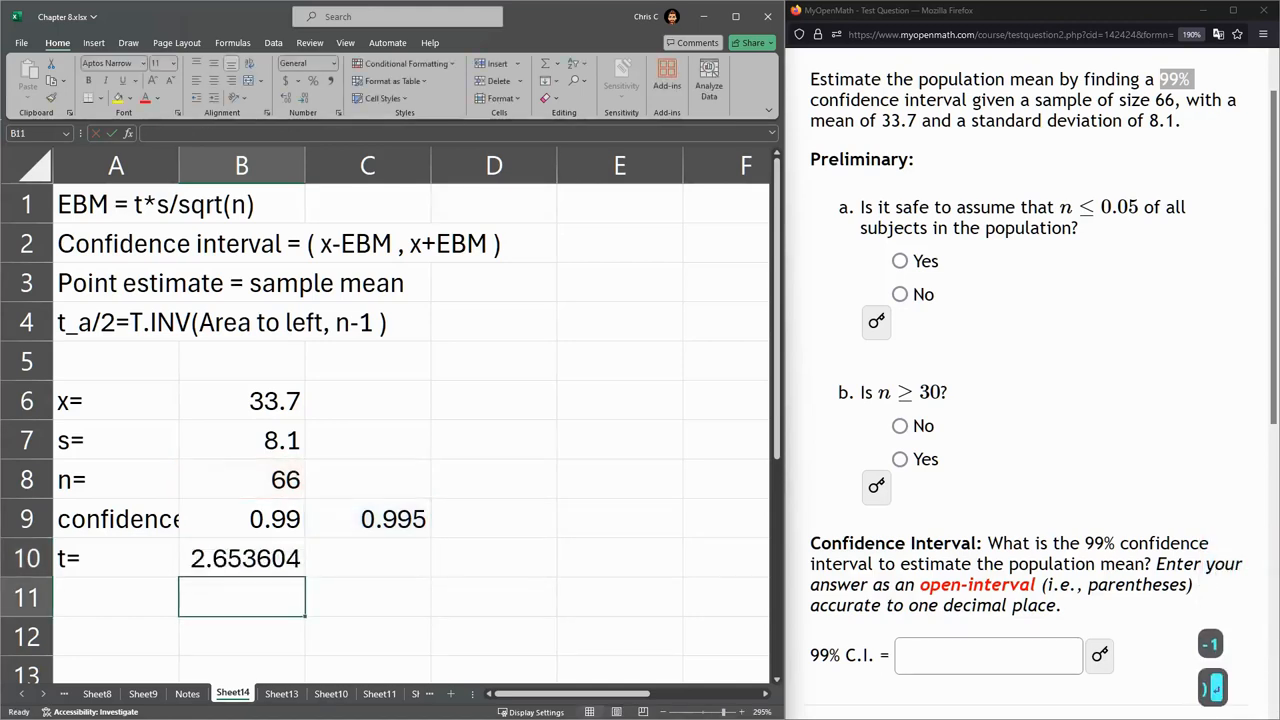
left_click(116, 322)
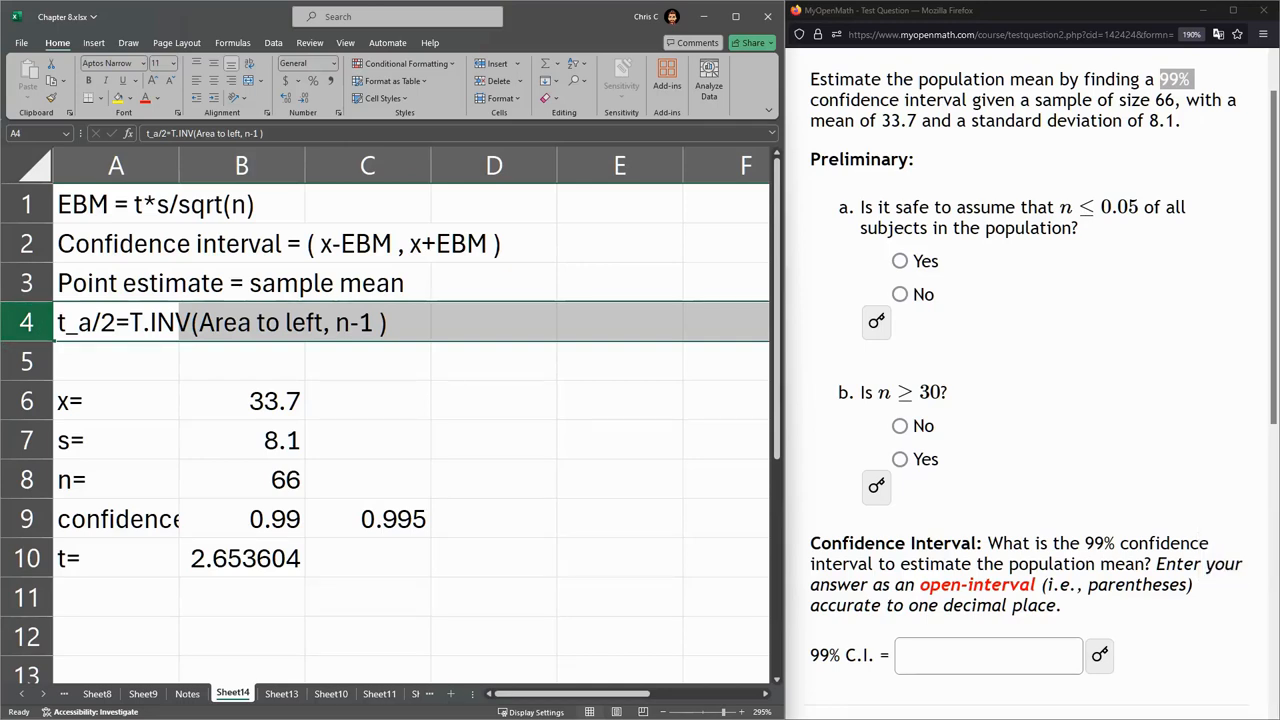
Label row 11 EBM= and enter =B10*B7/SQRT(B8) for t·s/√n.
left_click(116, 204)
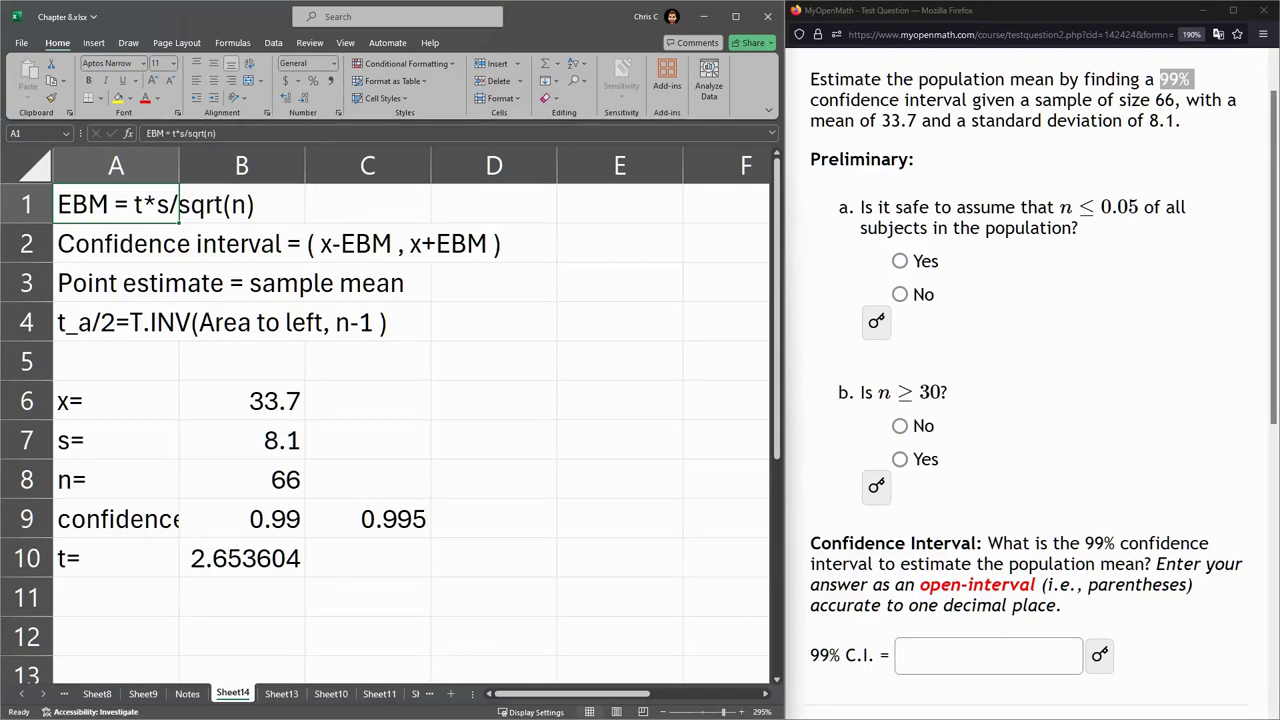
type("EBM")
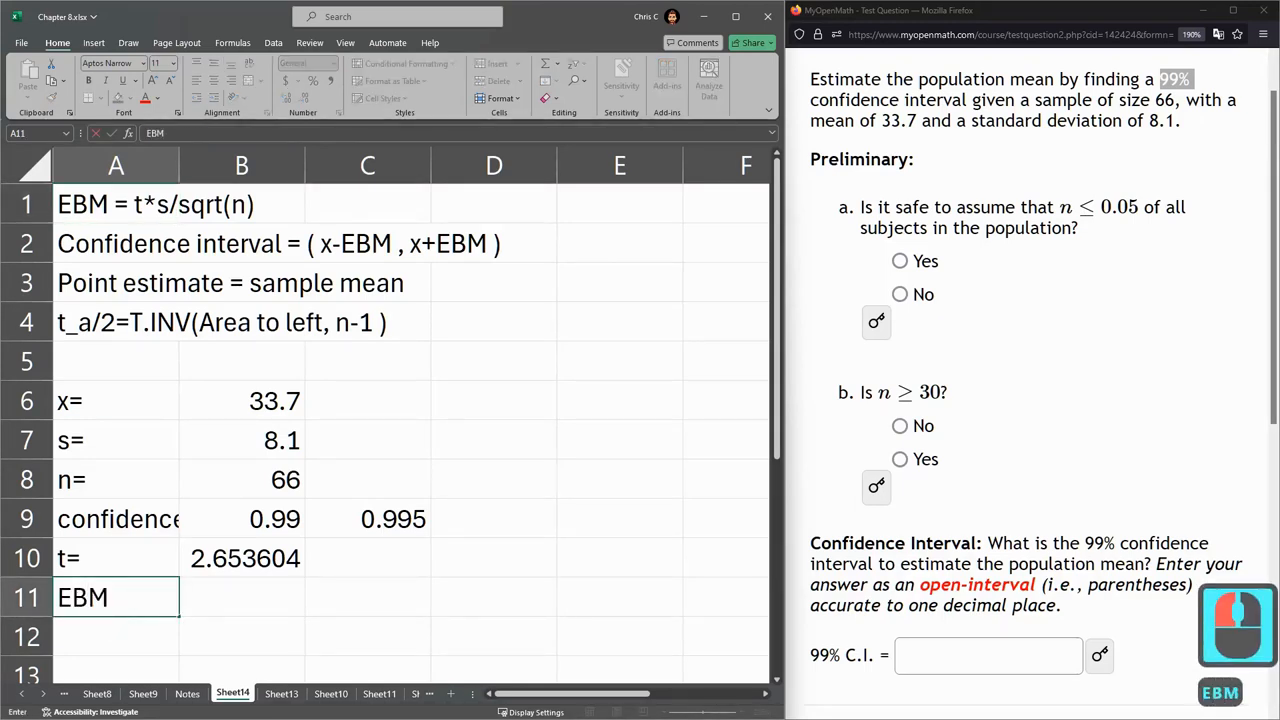
left_click(240, 596)
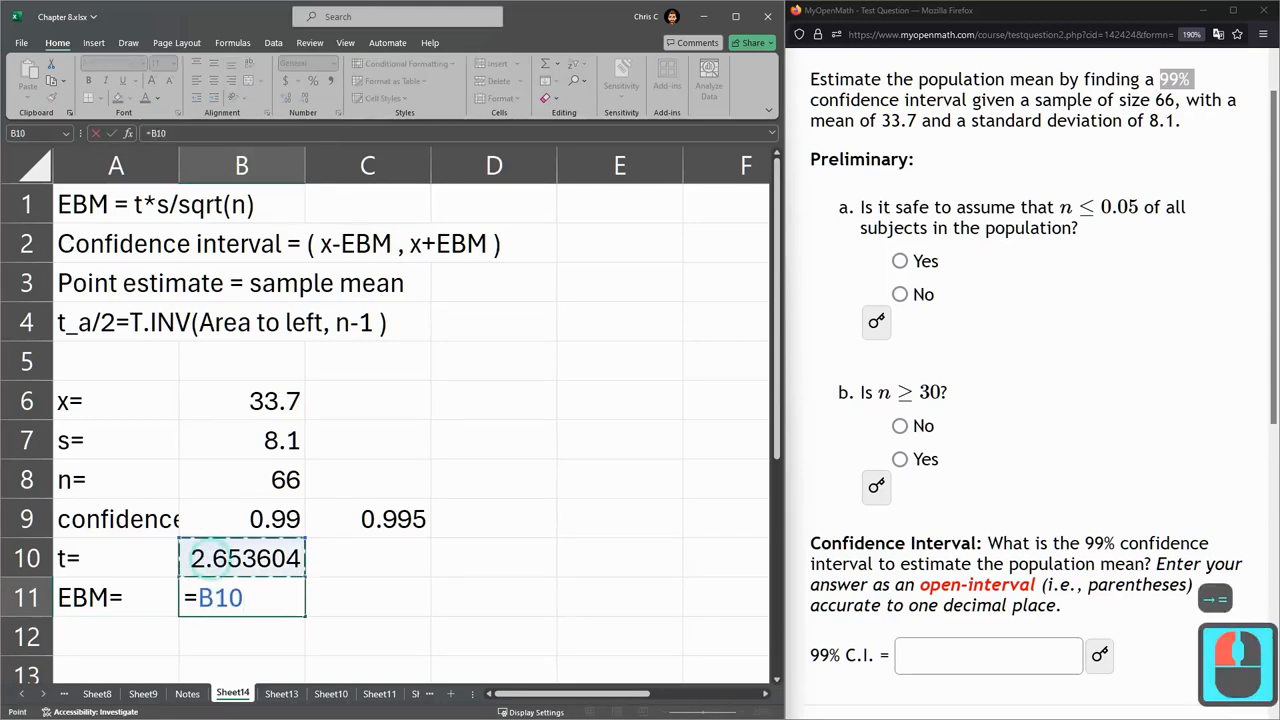
left_click(270, 520)
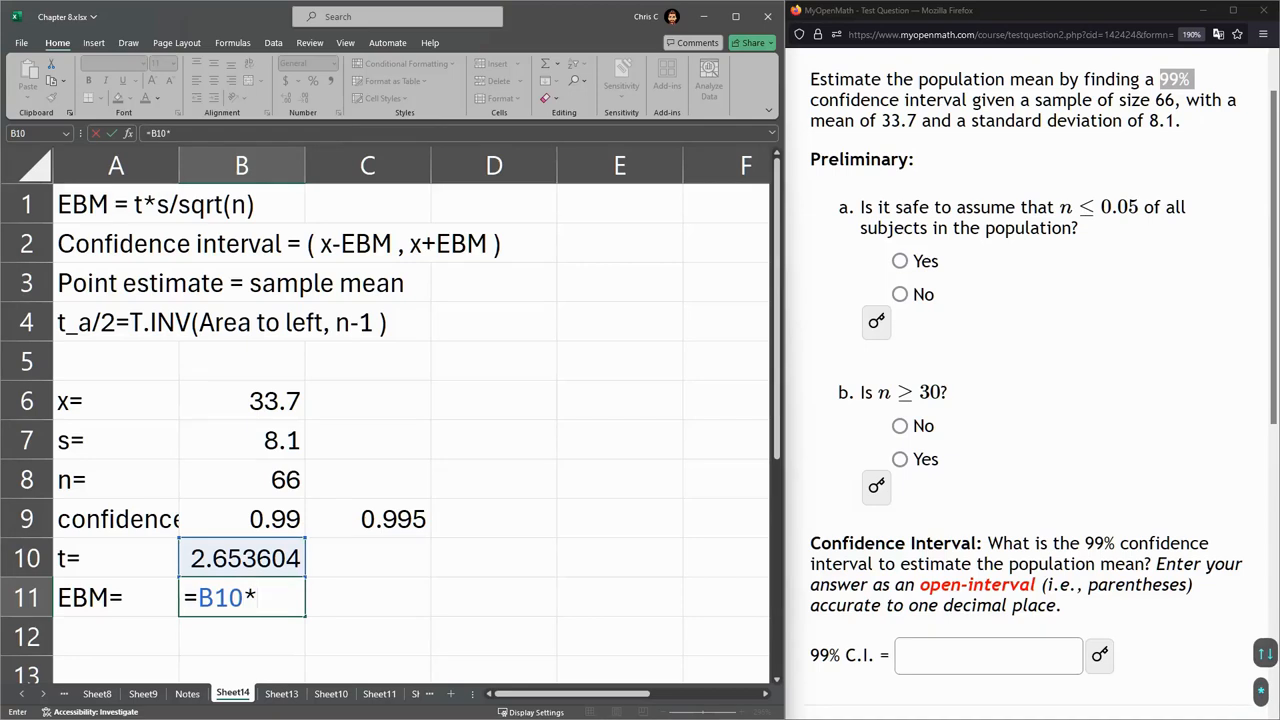
type("B7/s")
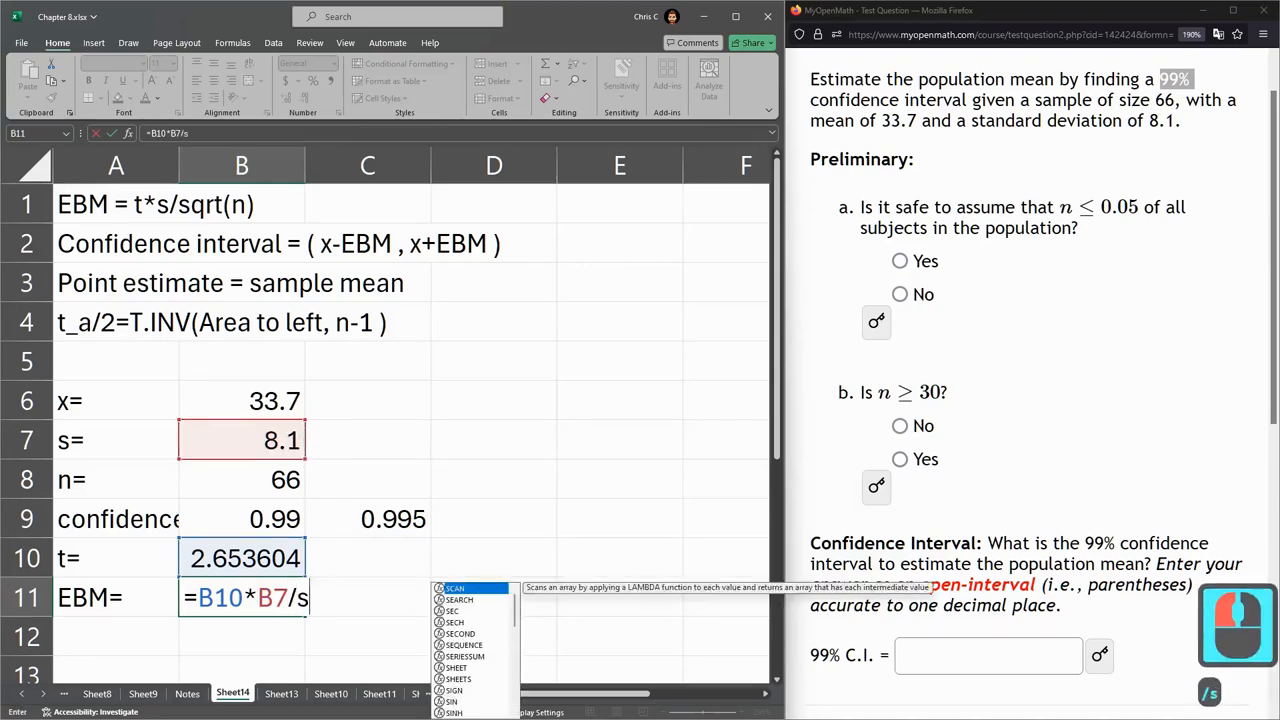
type("qrt(")
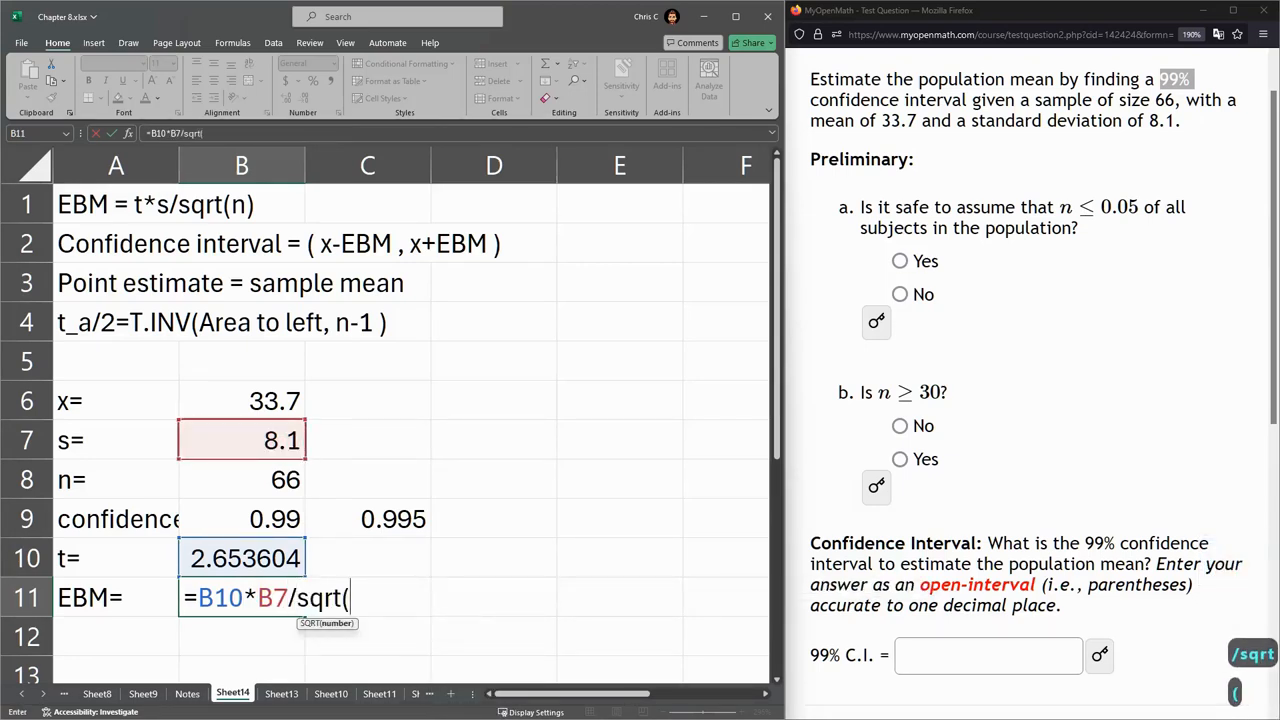
left_click(240, 480)
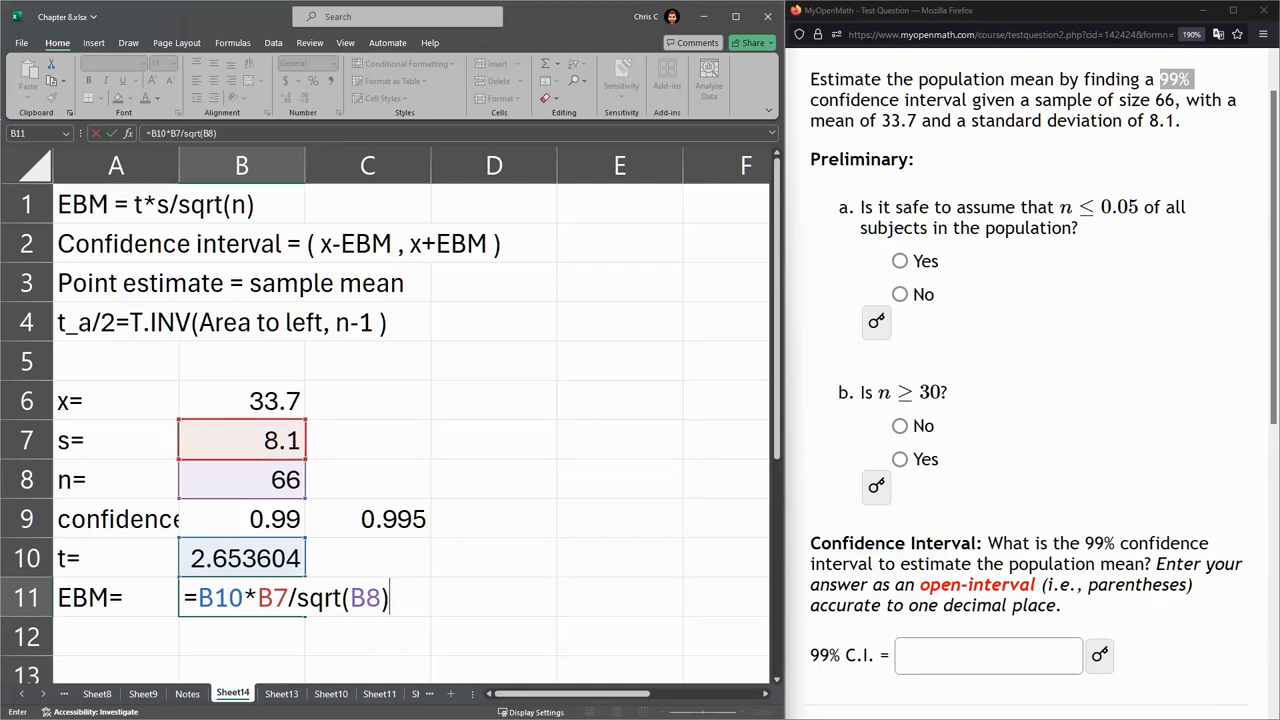
Review the t formula and confirm the EBM value 2.645753.
left_click(240, 400)
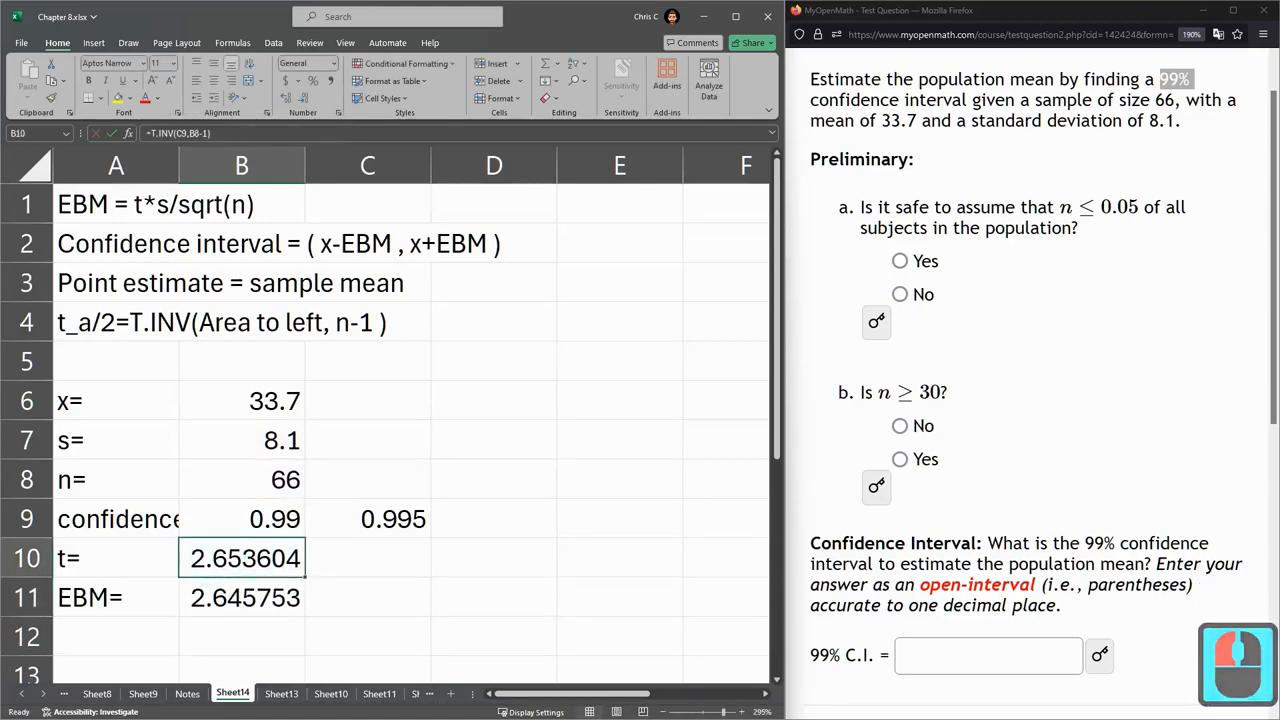
left_click(240, 596)
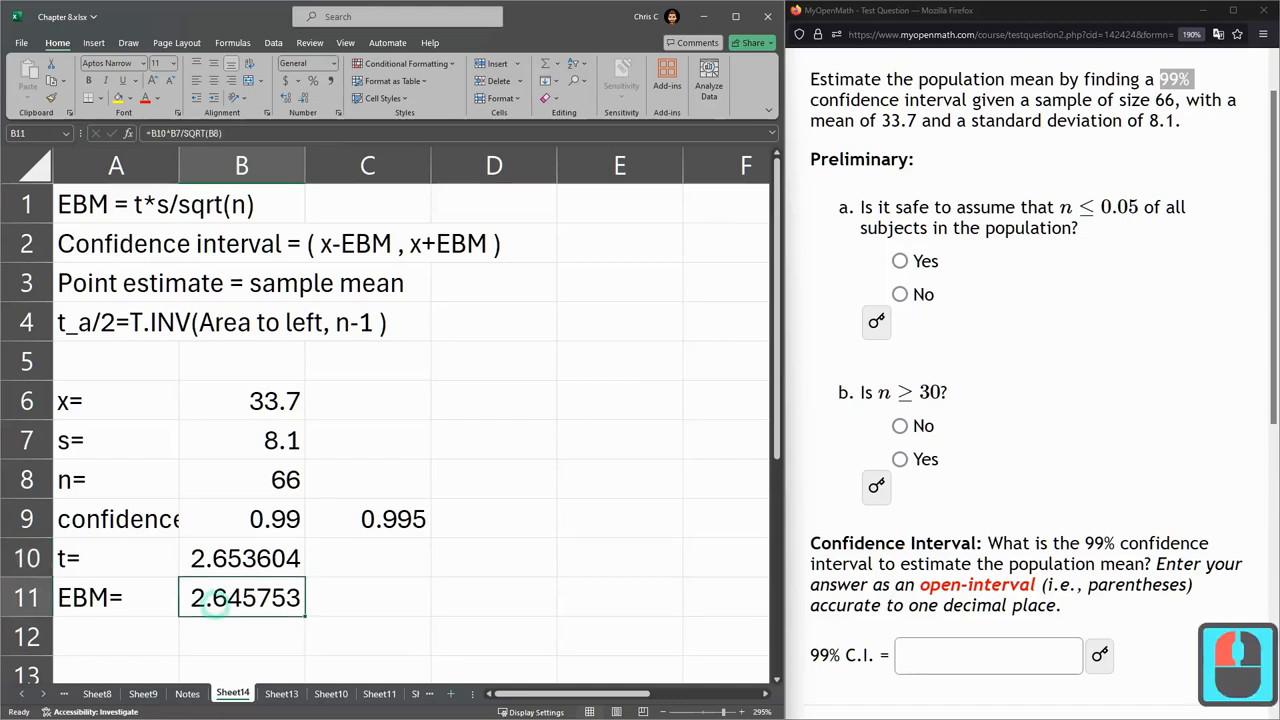
Add low and high rows as mean minus and plus EBM, giving 31.05425 and 36.34575.
left_click(110, 636)
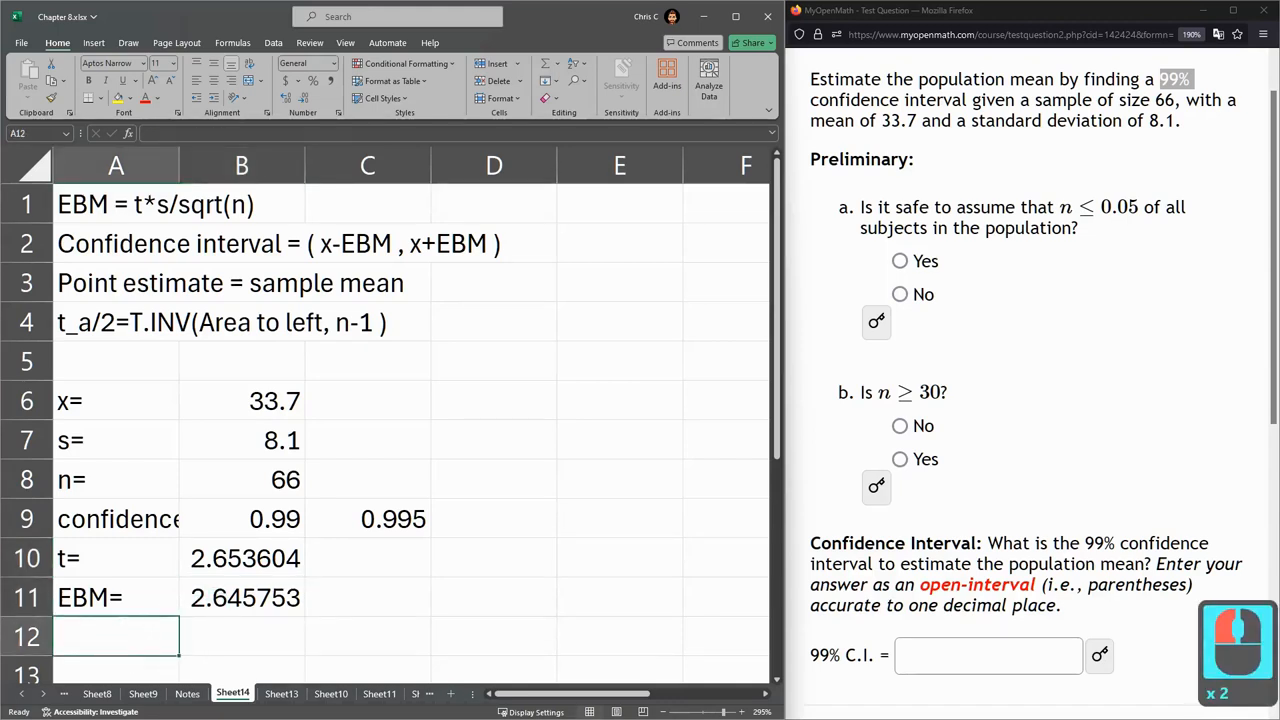
type("high")
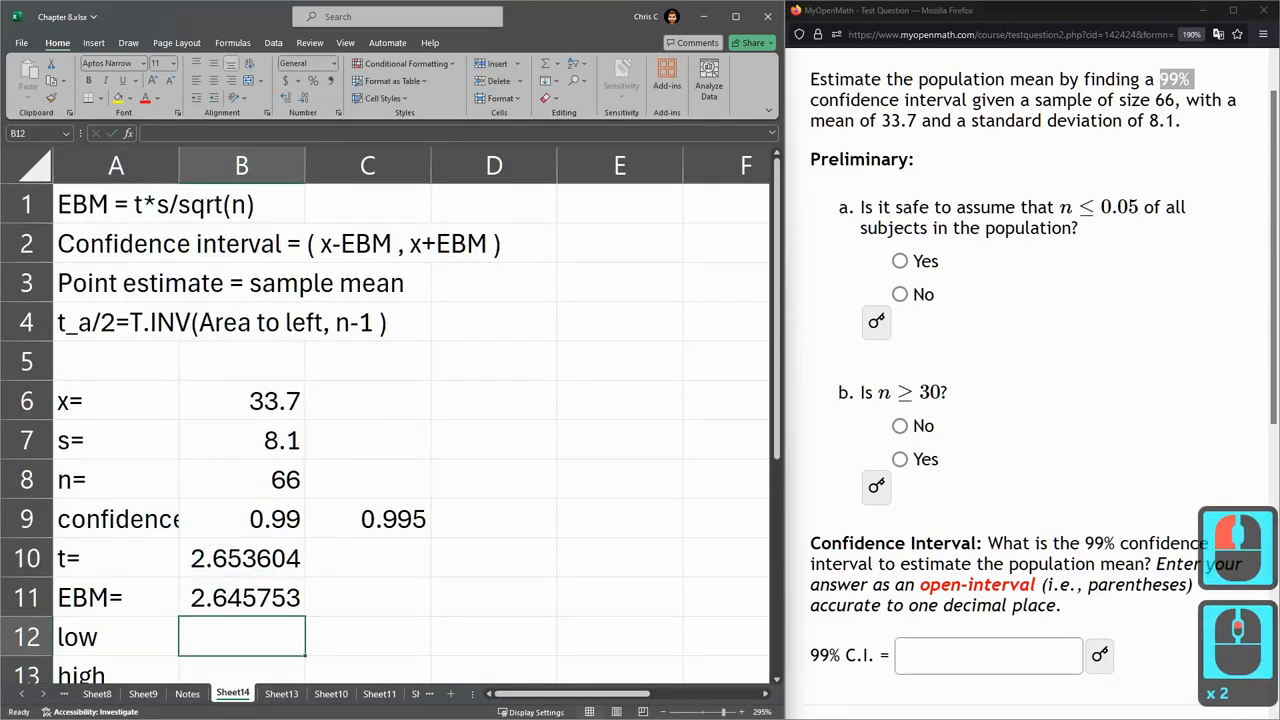
left_click(368, 244)
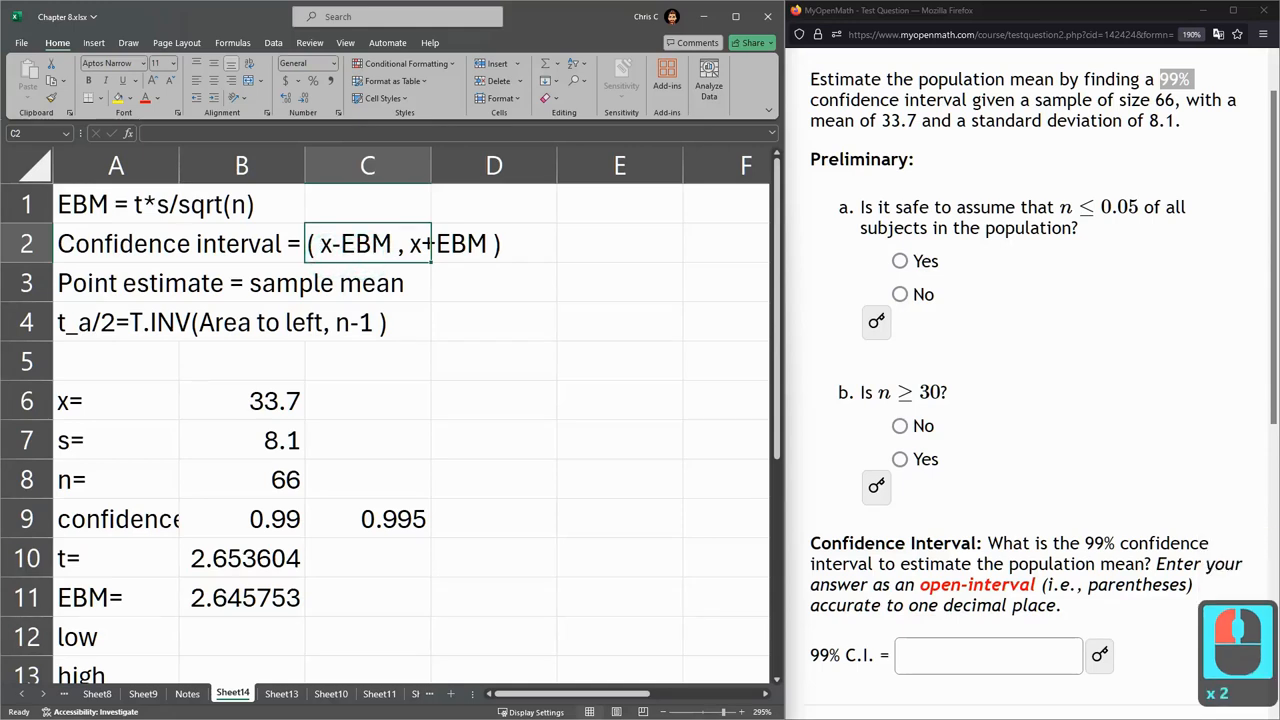
left_click(492, 244)
type("=B6")
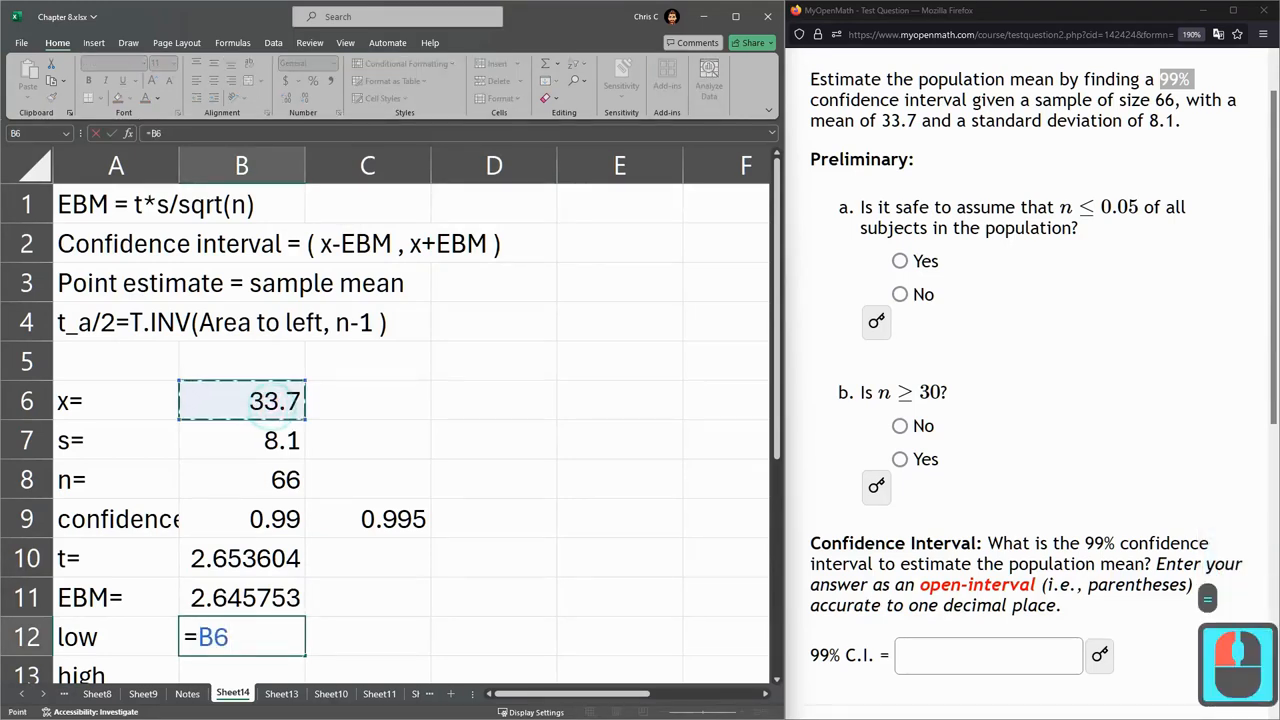
left_click(242, 596)
type("=B6")
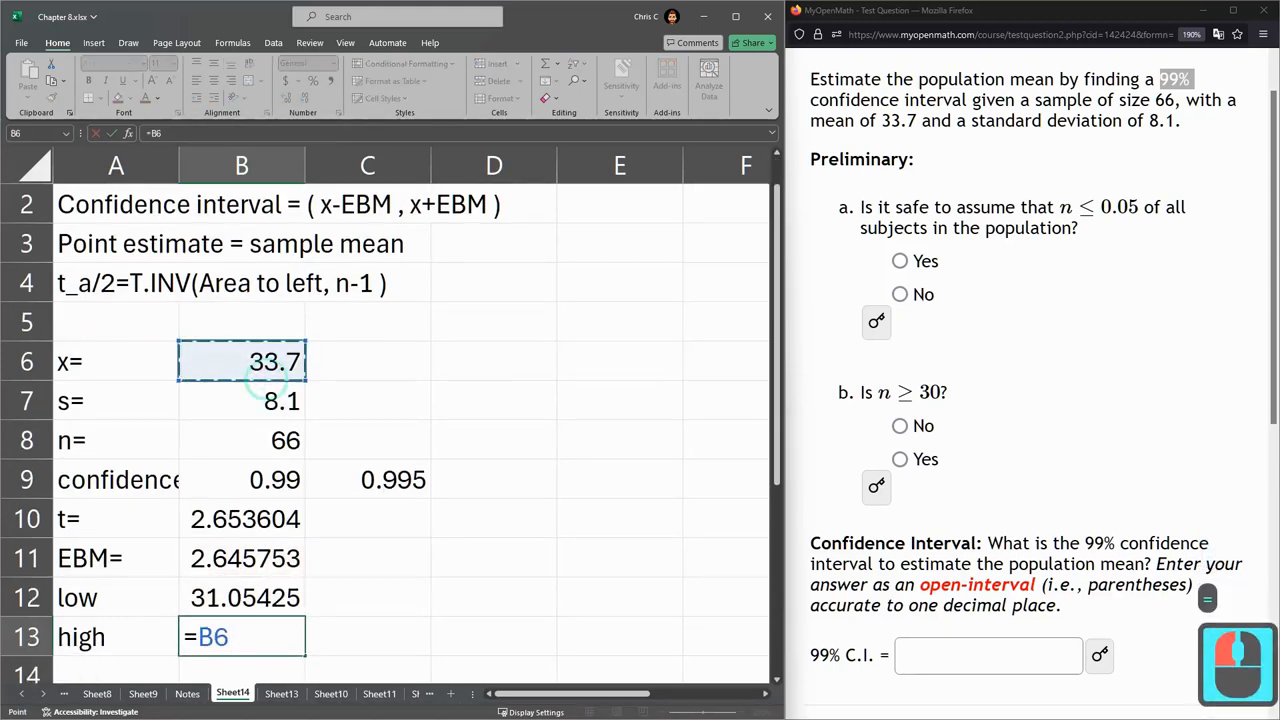
left_click(242, 558)
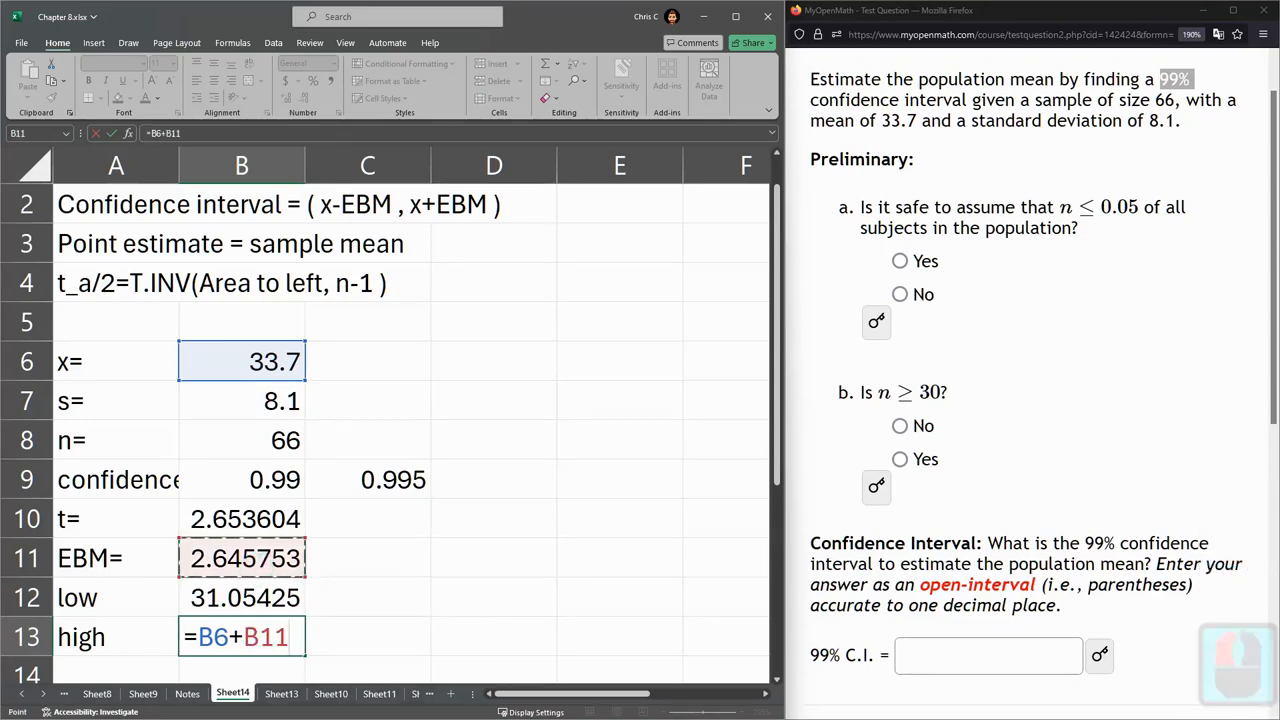
key("Enter")
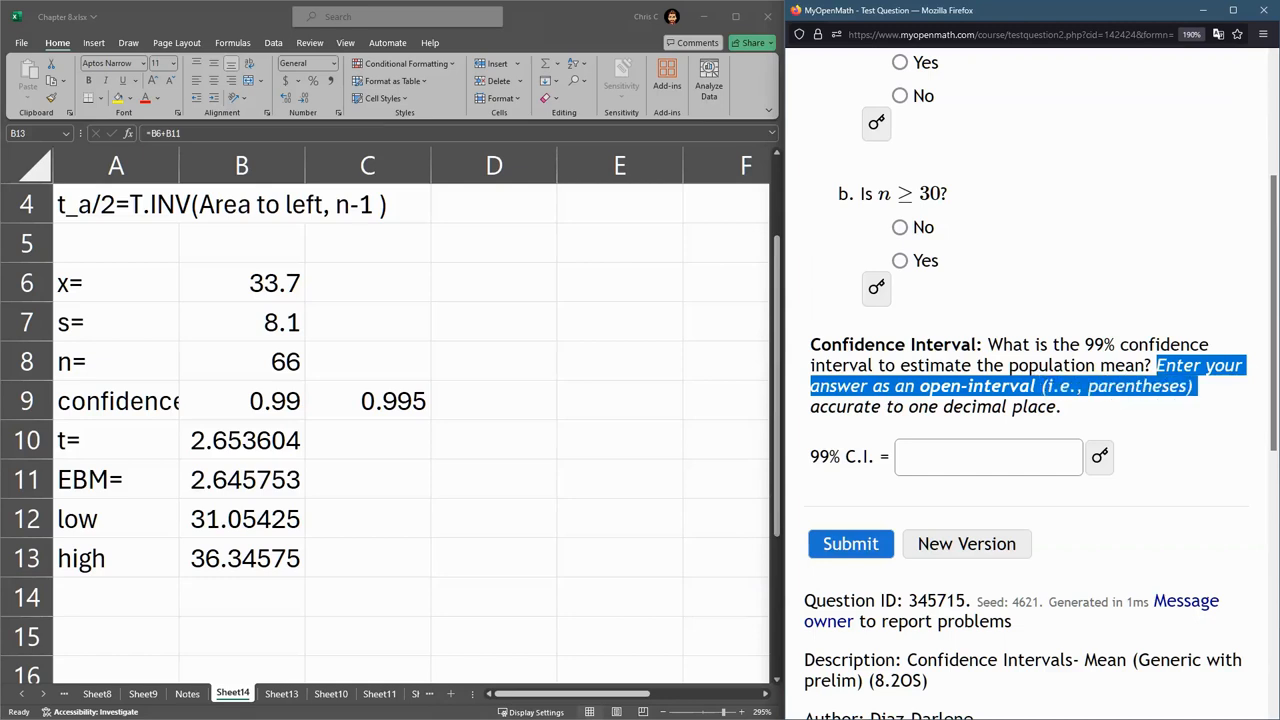
Display the low and high bounds rounded to one decimal, 31.1 and 36.3.
left_click(988, 456)
type("()")
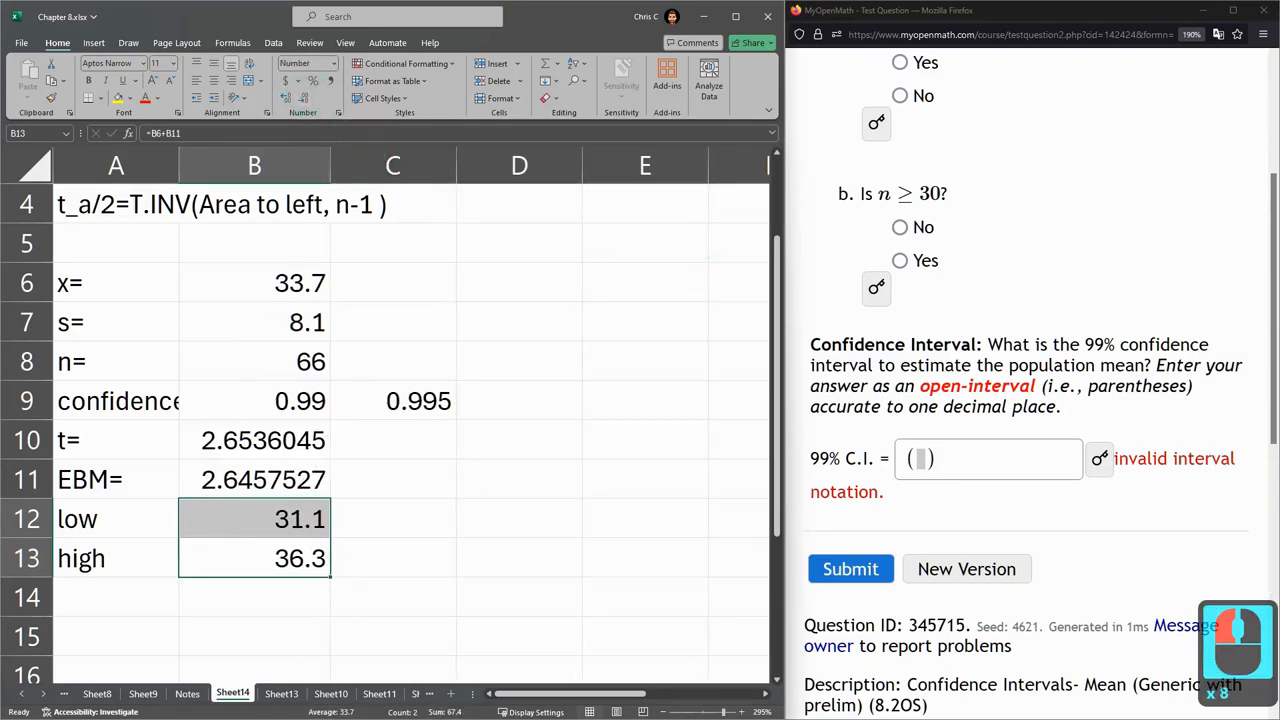
Enter (31.1,36.3) as the 99% confidence interval answer and submit it.
left_click(988, 458)
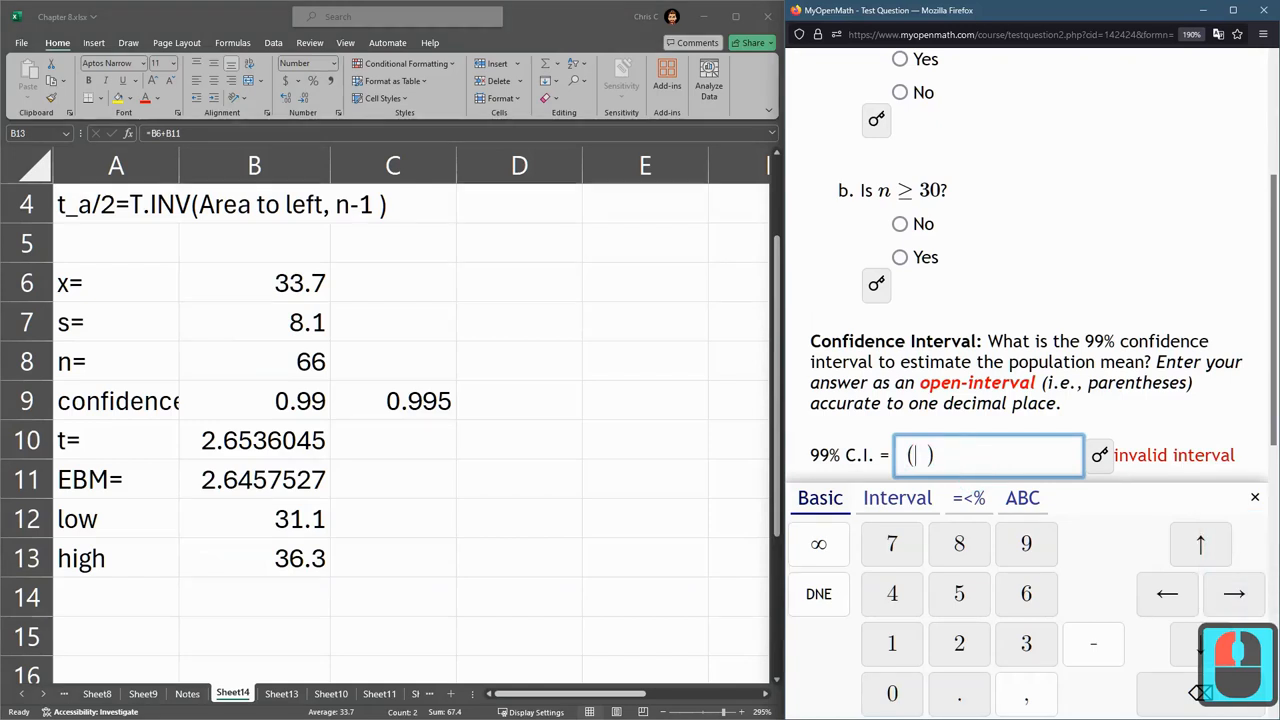
type("31.1,3")
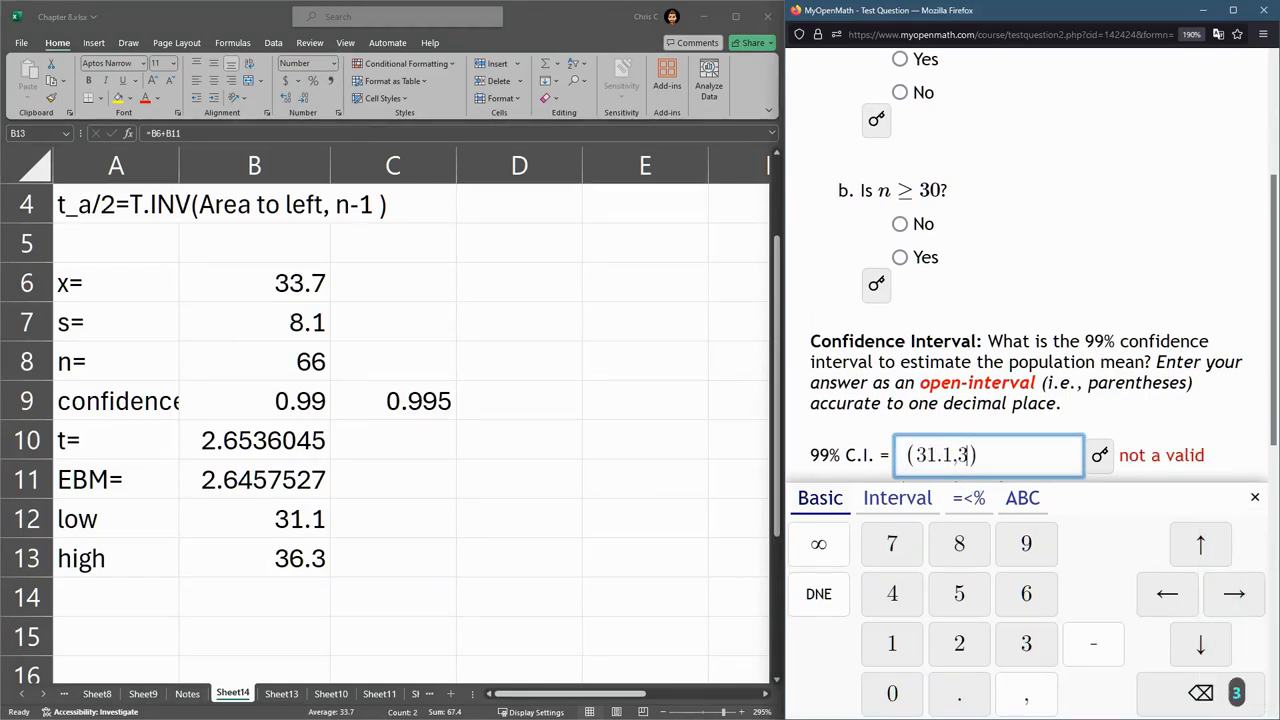
type("6.3")
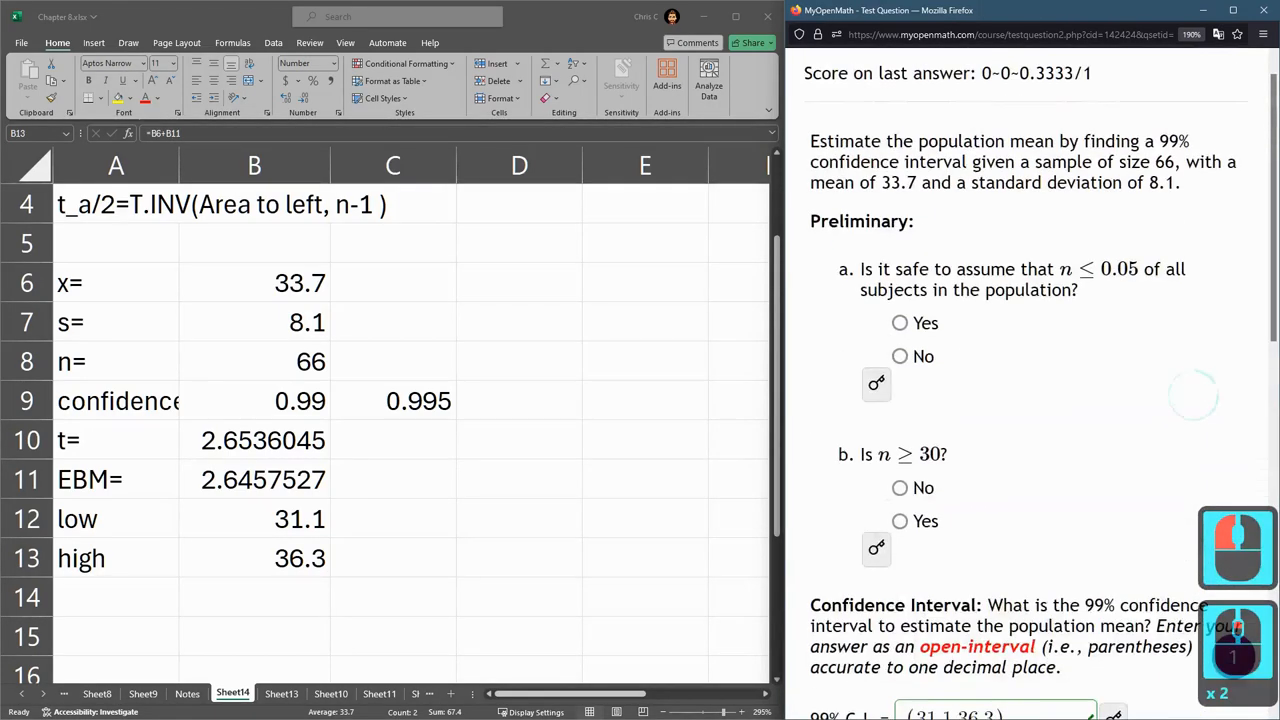
Answer Yes to the 5% population condition and Yes to n ≥ 30.
left_click_drag(860, 268, 1018, 268)
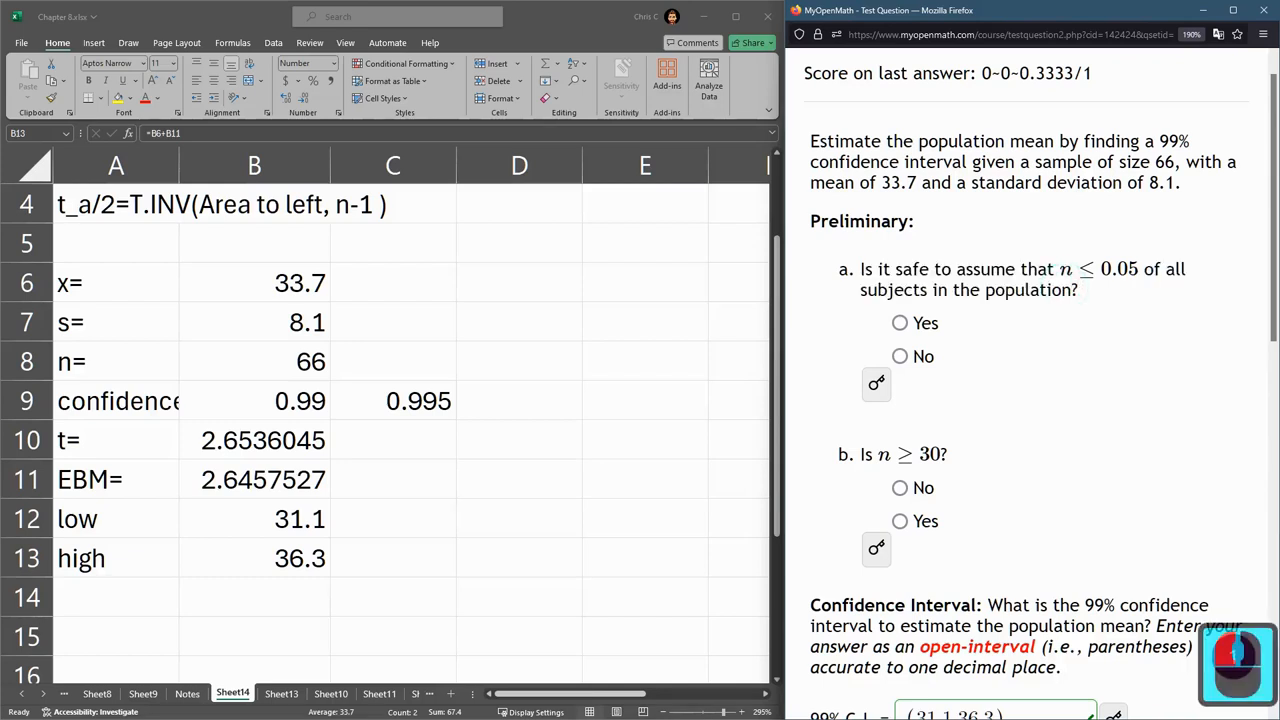
left_click_drag(904, 140, 1148, 182)
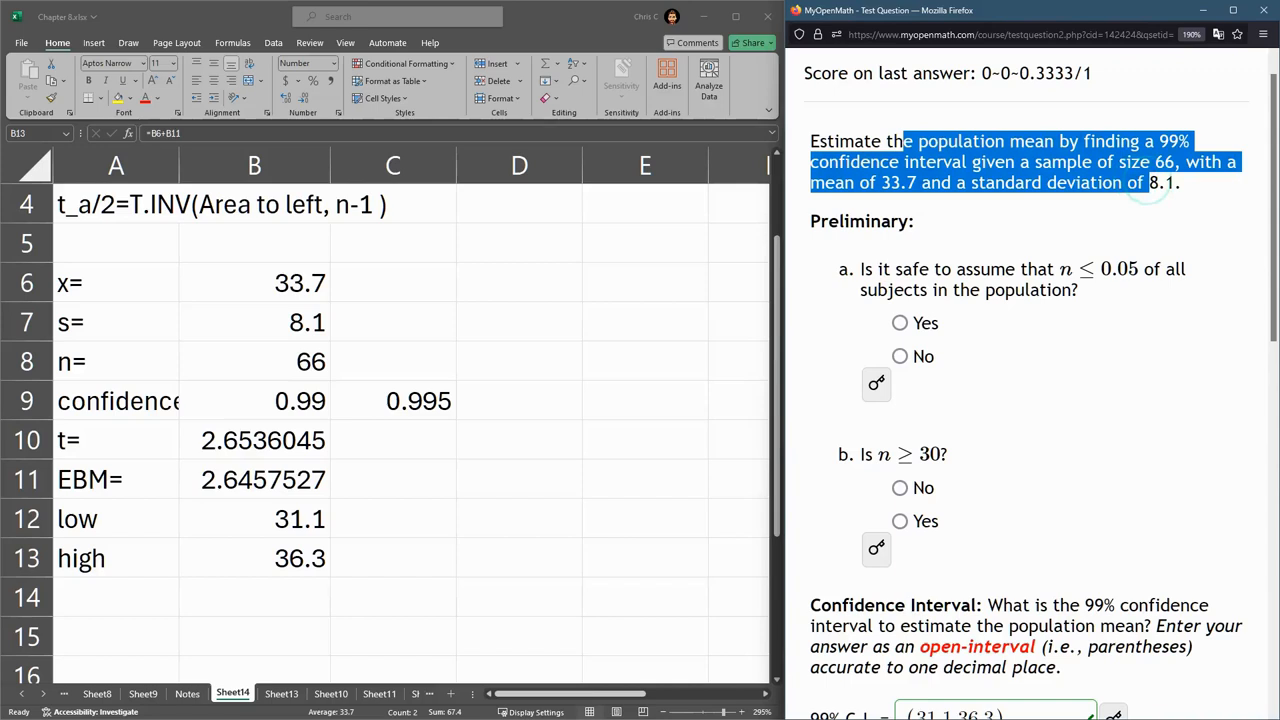
left_click(900, 322)
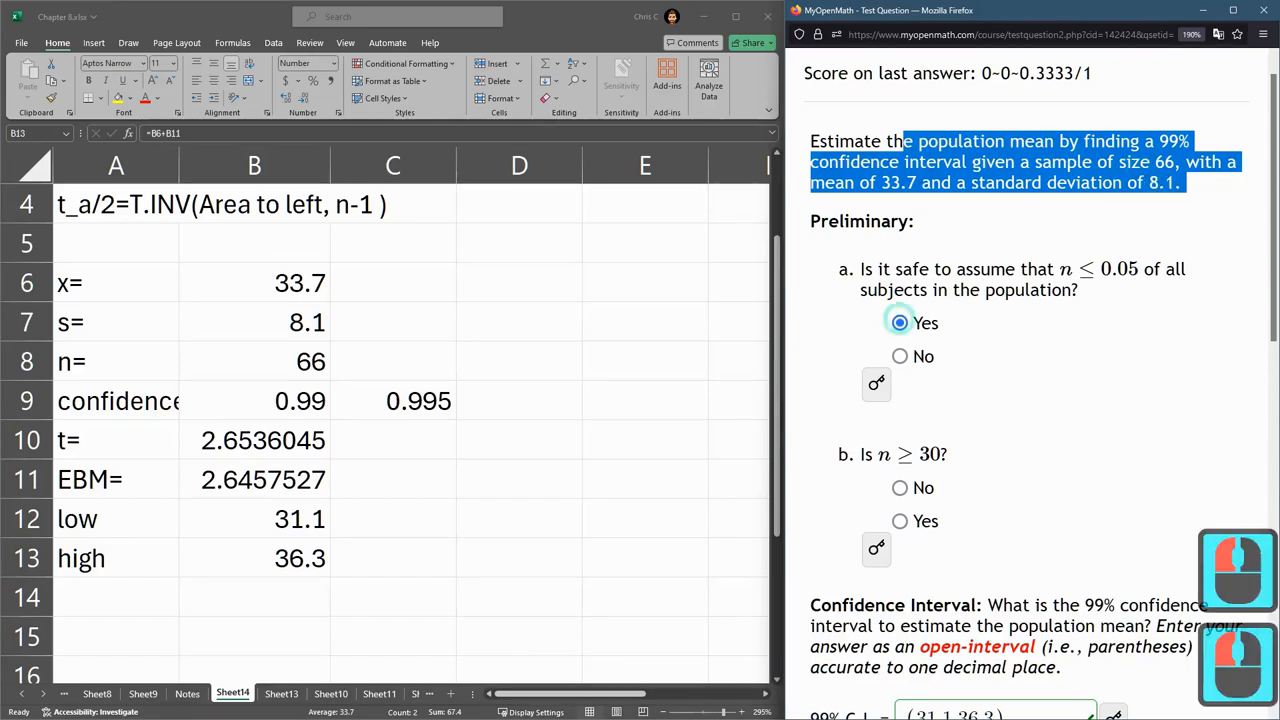
left_click(900, 322)
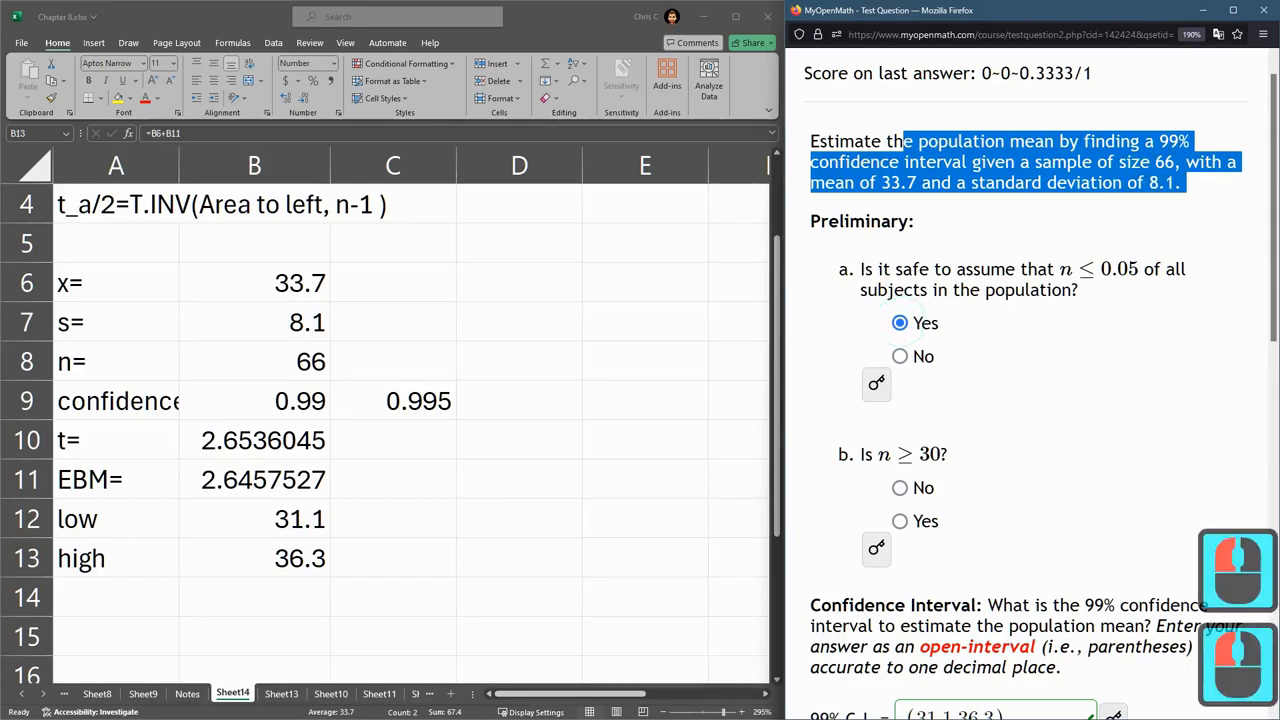
left_click(900, 322)
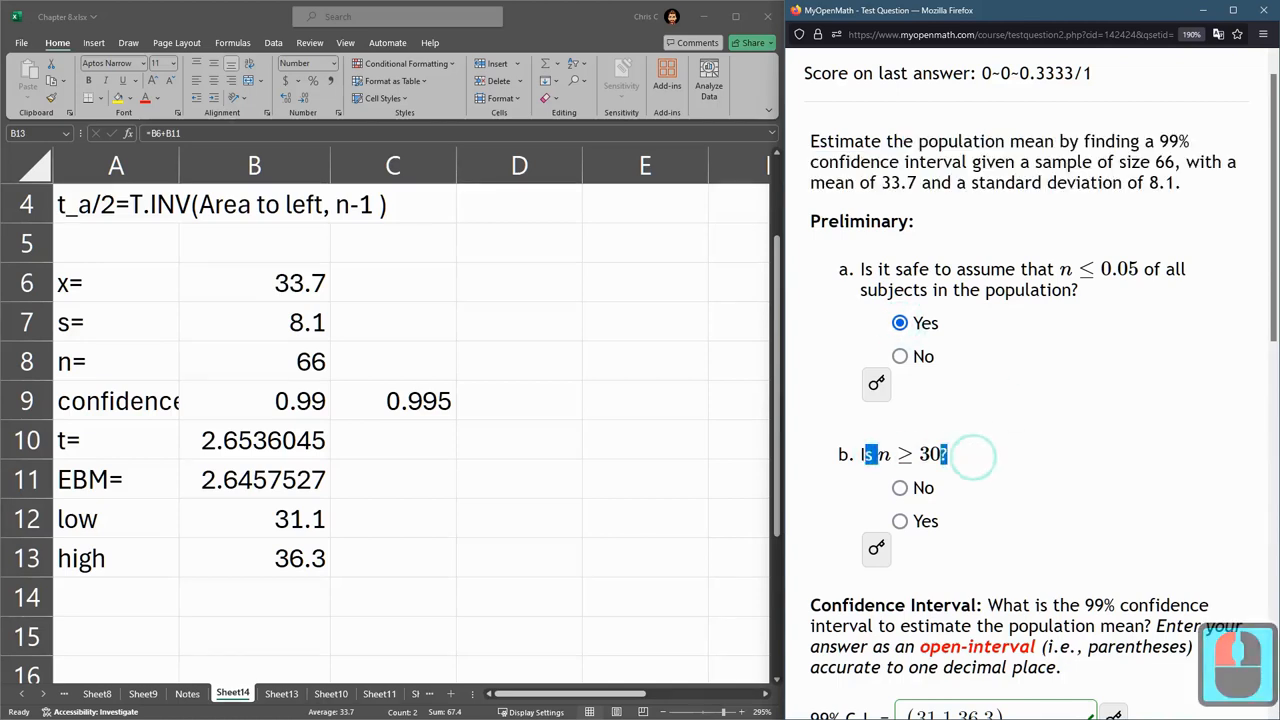
left_click(900, 520)
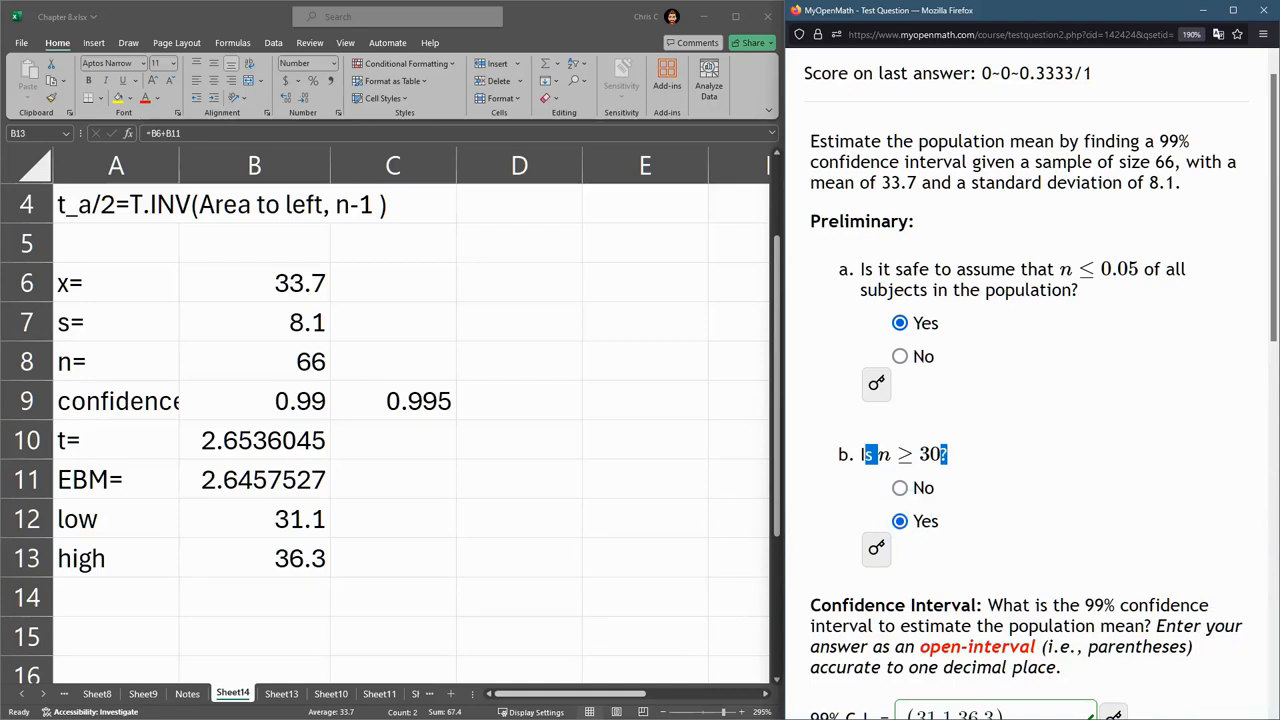
scroll("down", 3)
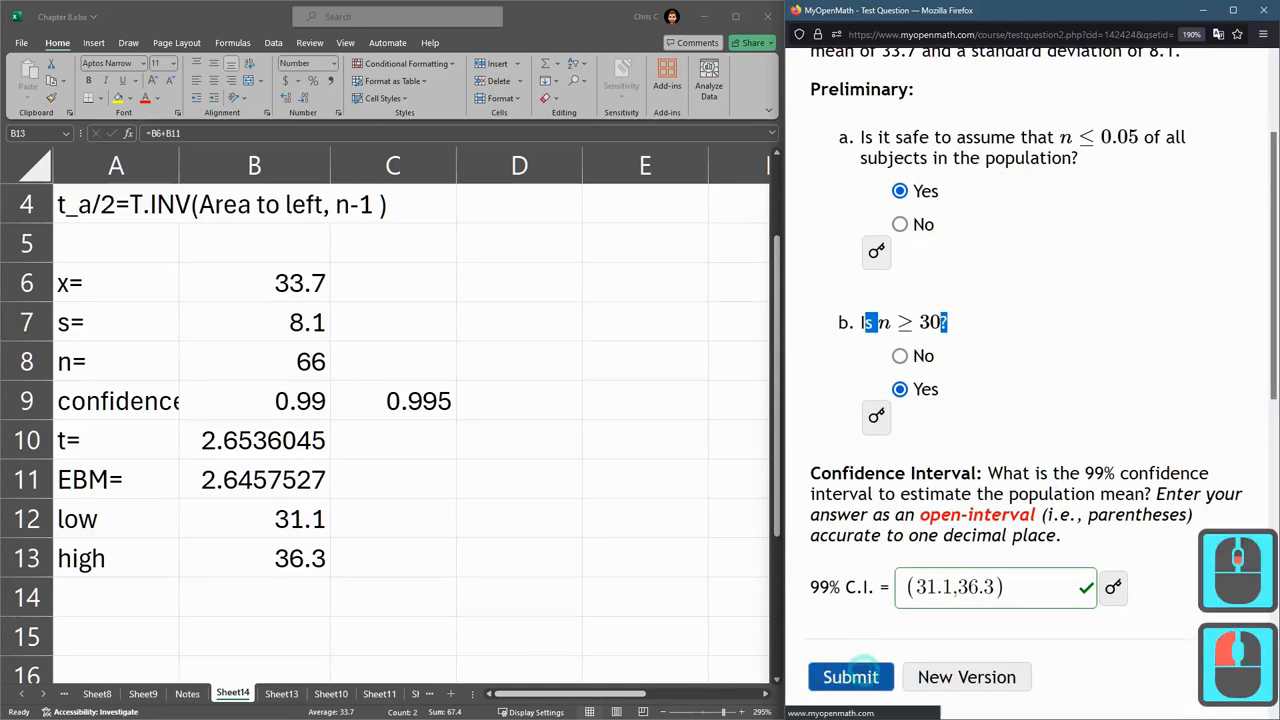